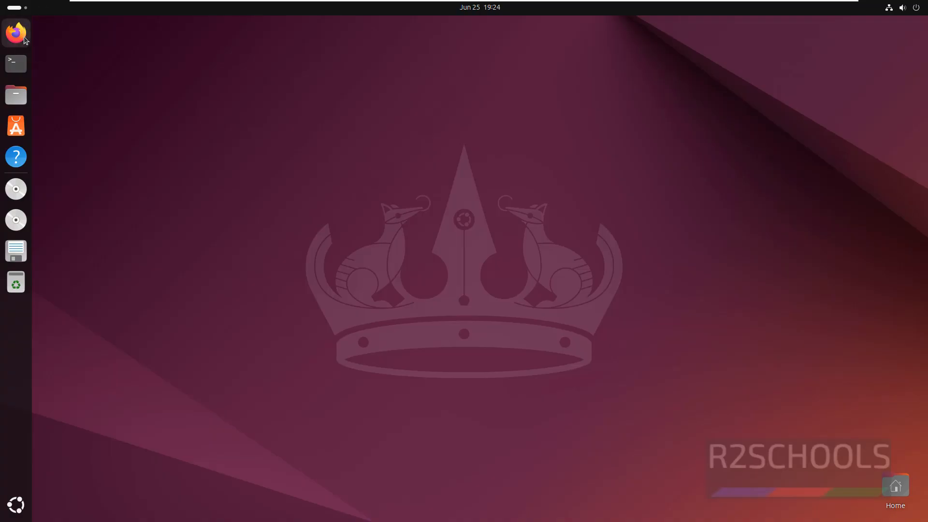
Step: Launch Firefox and go to developer.android.com
left_click(16, 32)
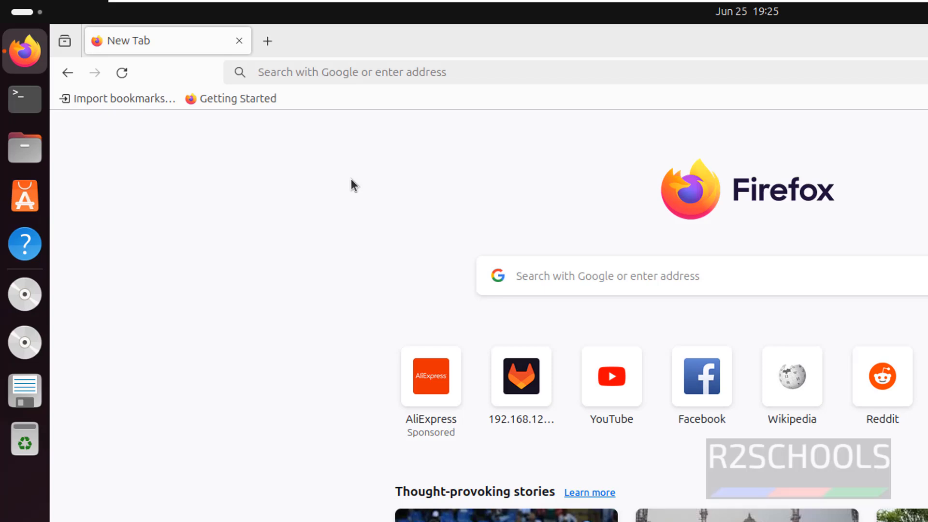
type("dev")
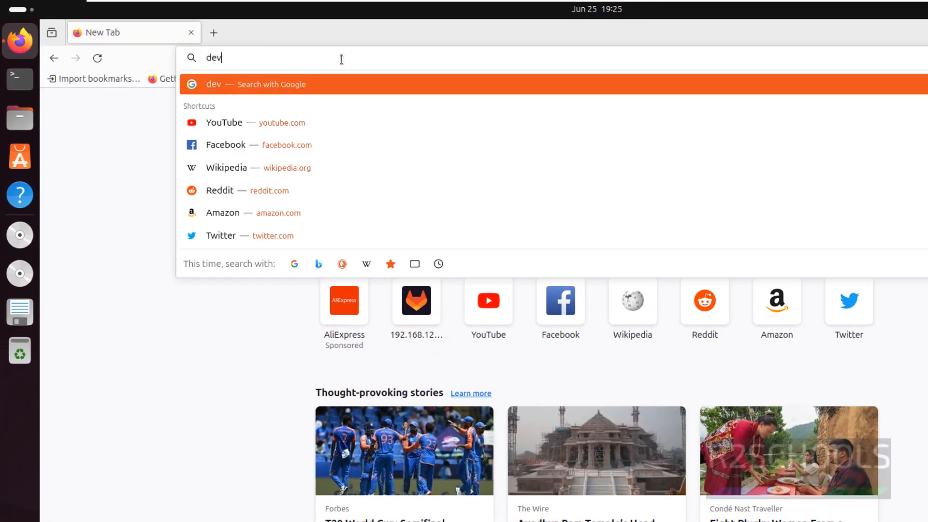
type("eloper")
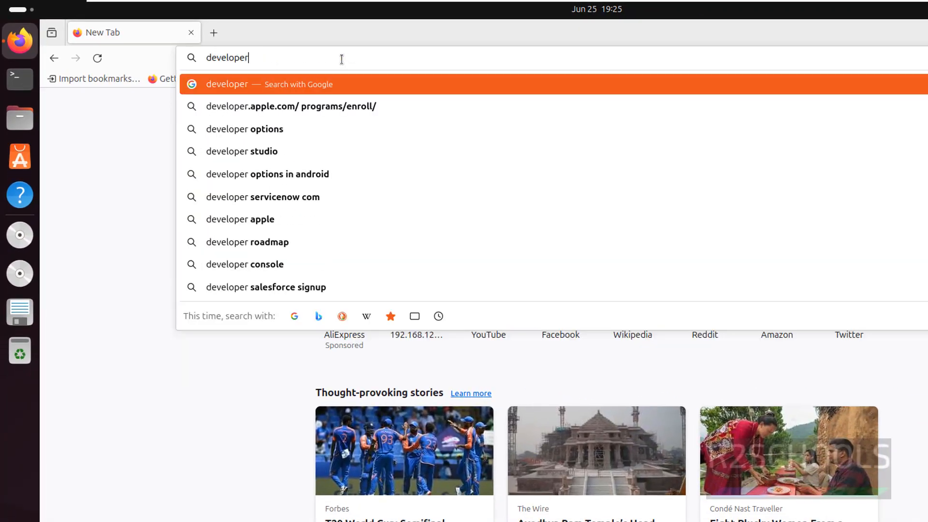
type(".android.com")
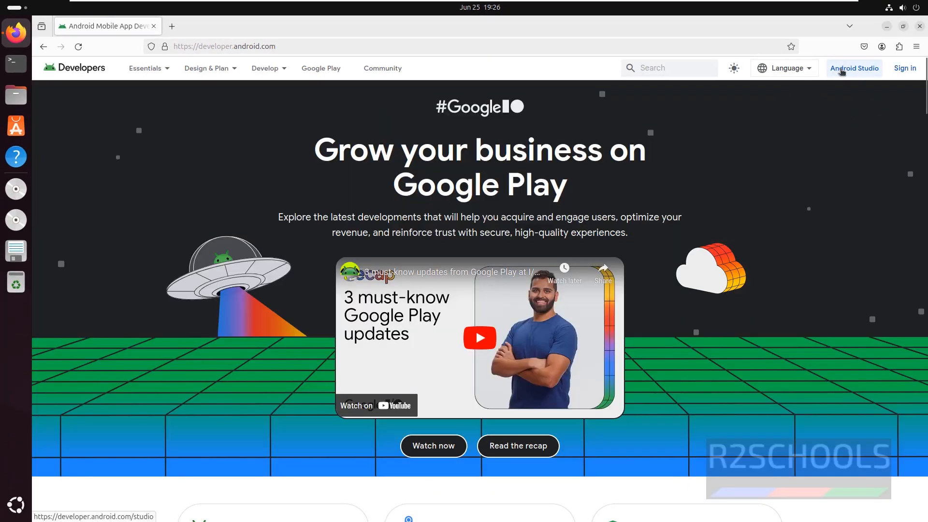
Step: Accept the license terms and download Android Studio Koala for Linux (android-studio-2024.1.1.11-linux.tar.gz)
left_click(853, 68)
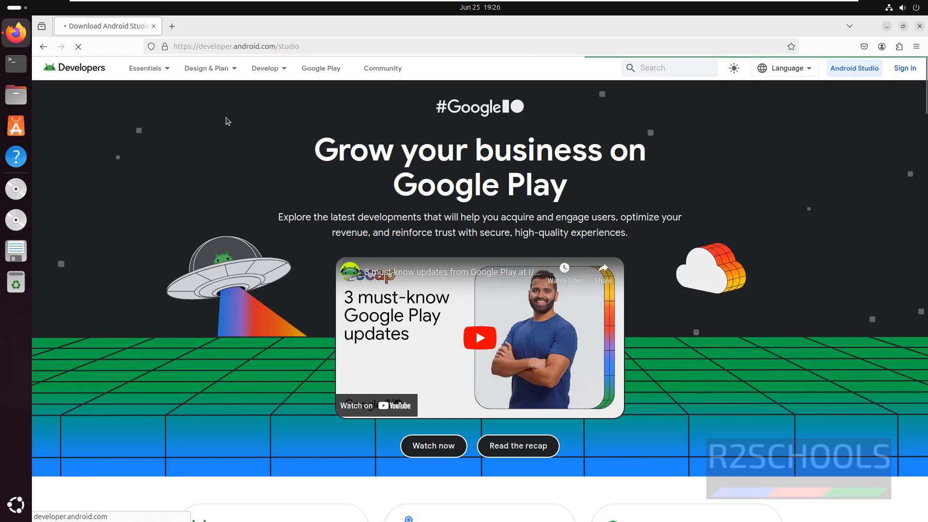
left_click(854, 68)
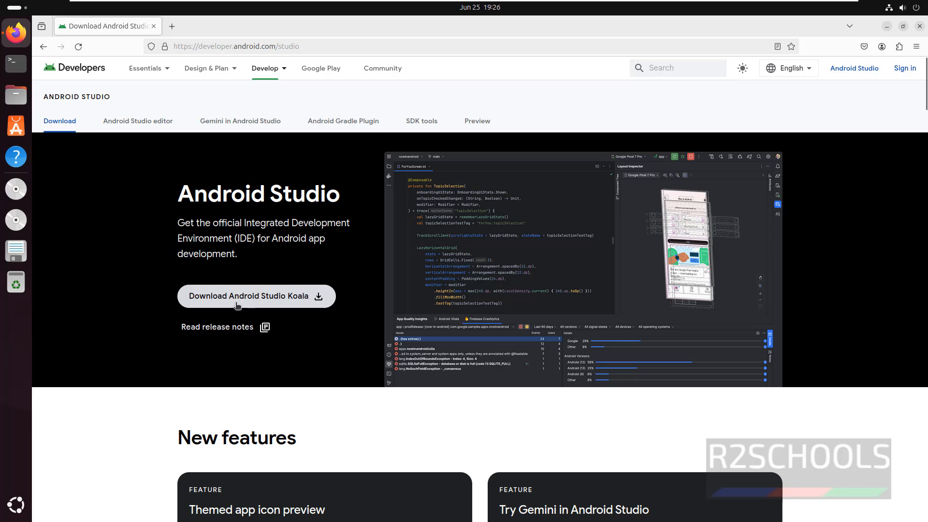
mouse_move(288, 302)
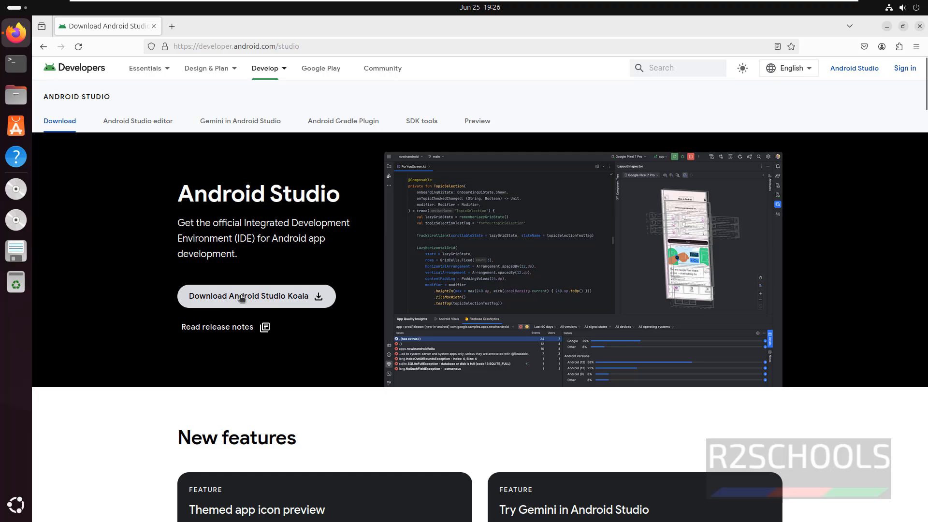
left_click(249, 296)
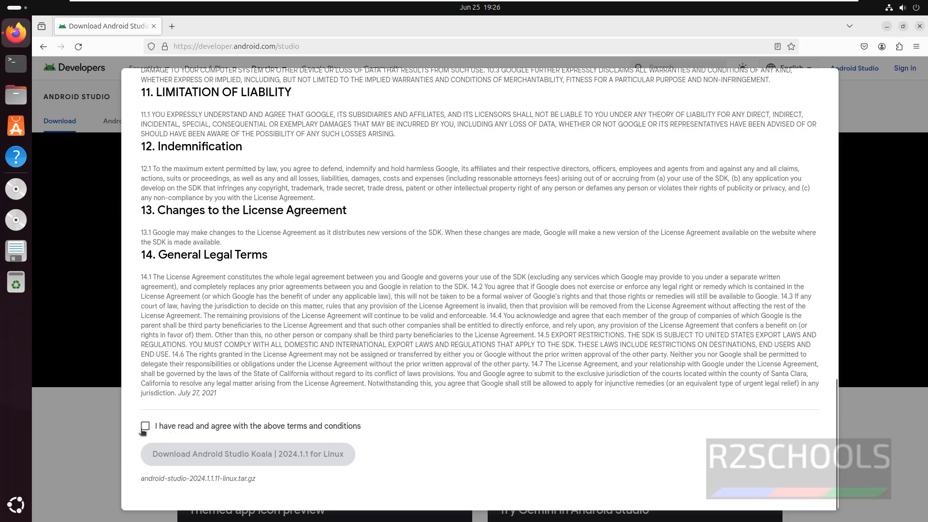
left_click(146, 427)
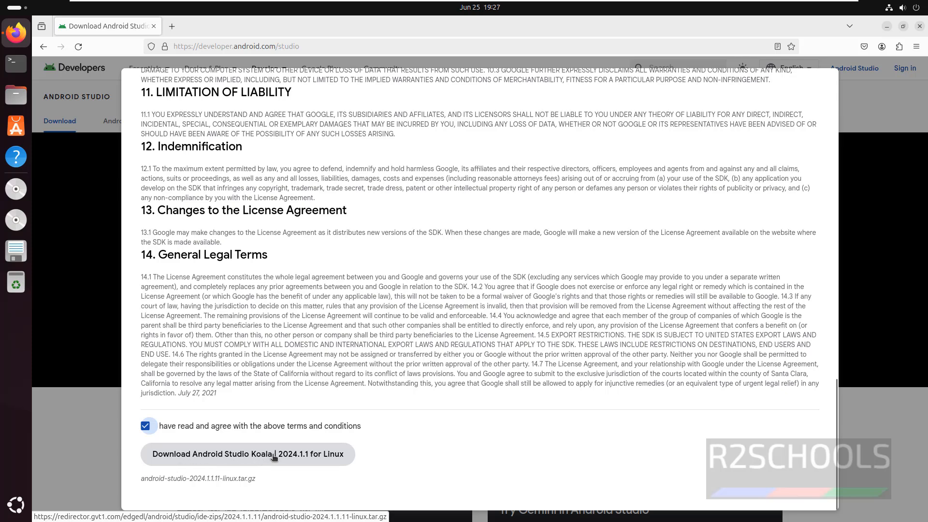
mouse_move(318, 460)
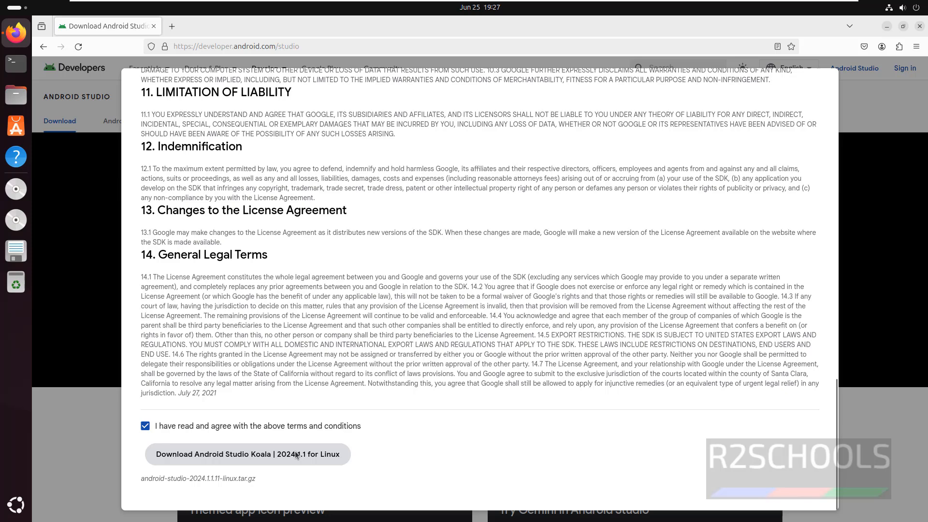
left_click(247, 455)
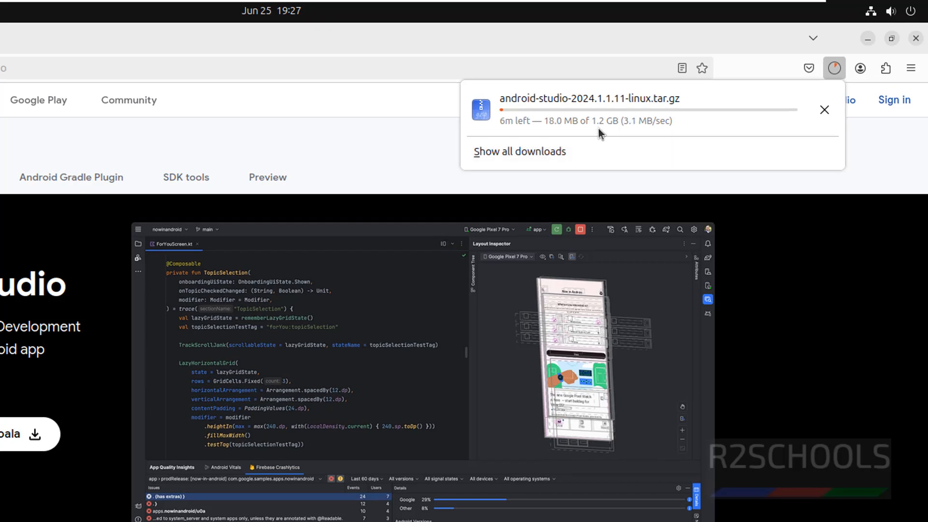
mouse_move(807, 279)
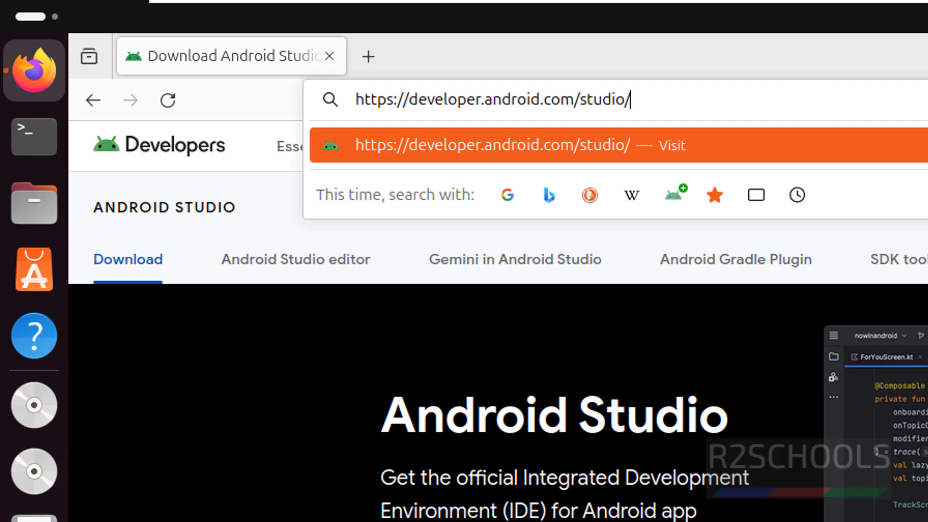
Step: Load the Install Android Studio guide and scroll to its Linux requirements and install steps
type("install")
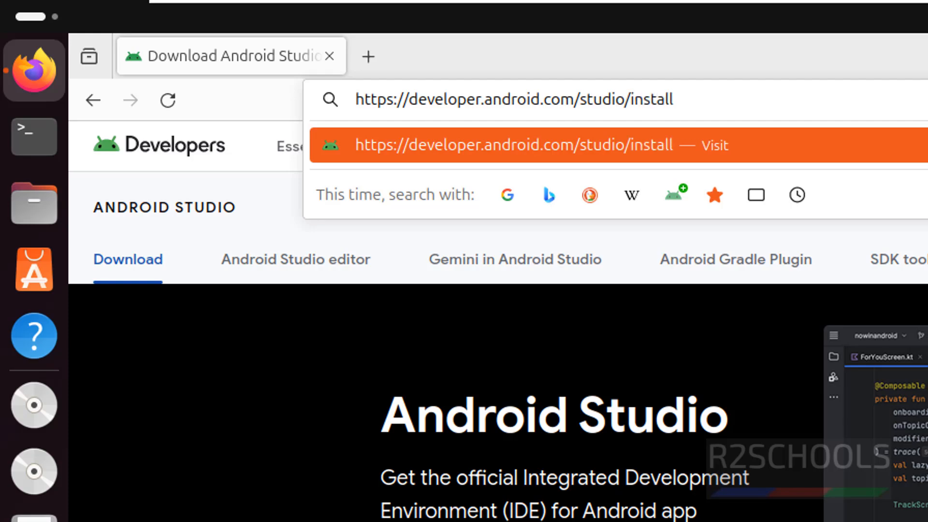
key("Return")
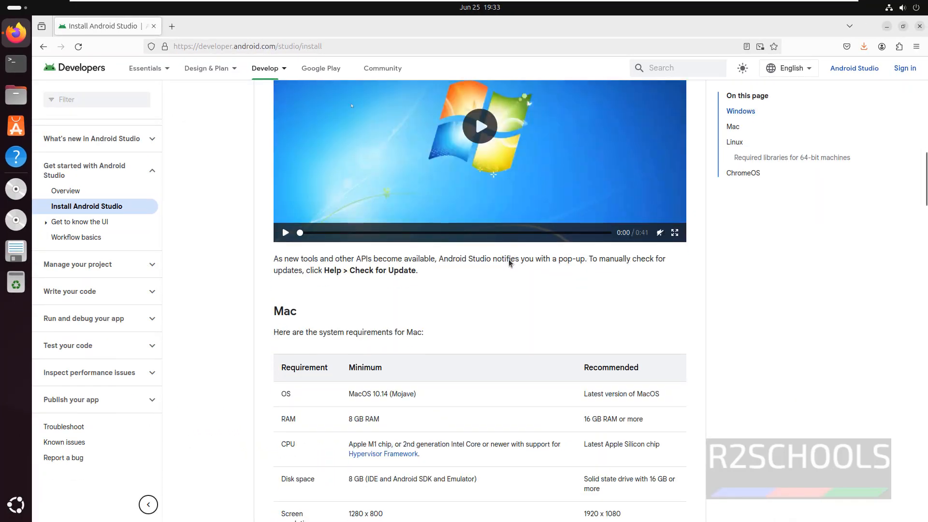
scroll("down", 3)
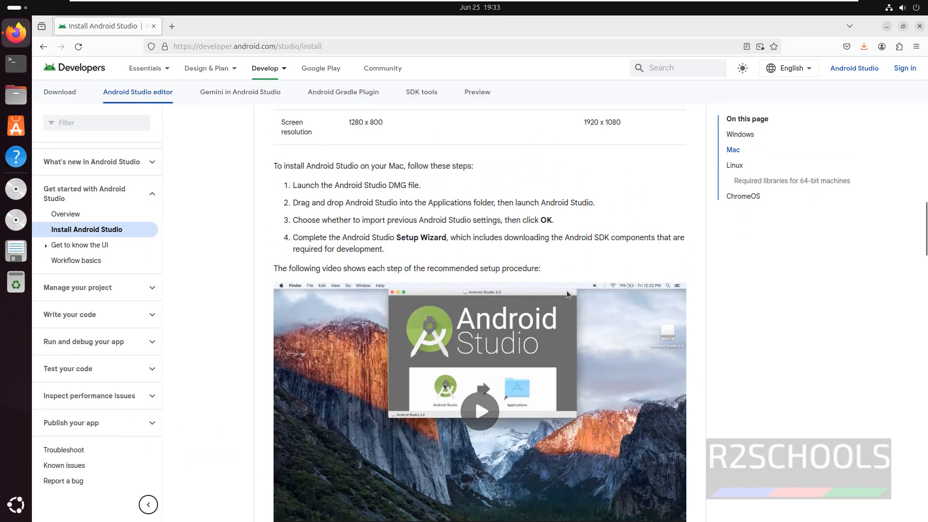
scroll("down", 3)
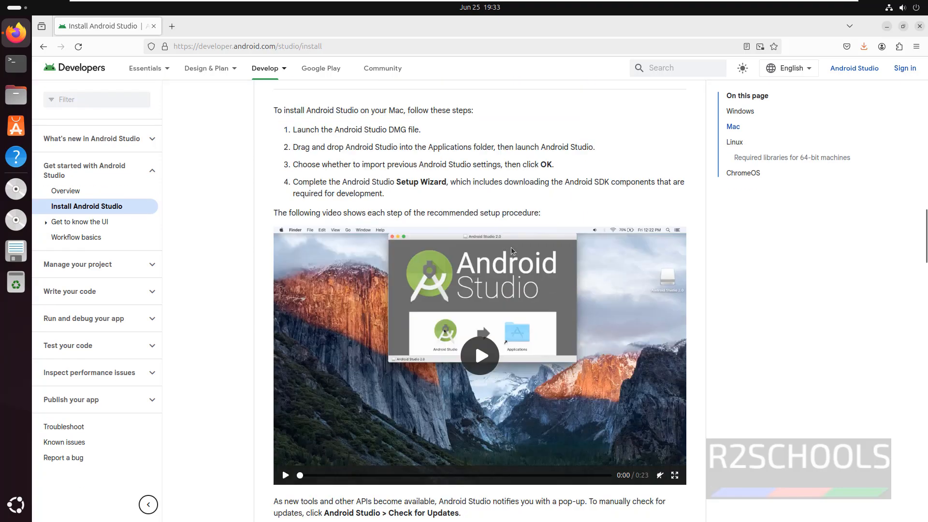
scroll("down", 3)
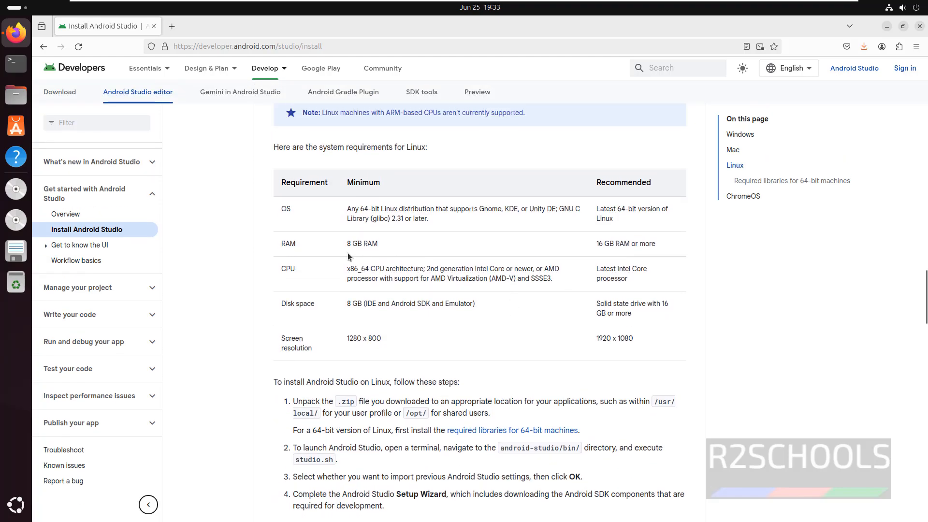
mouse_move(290, 223)
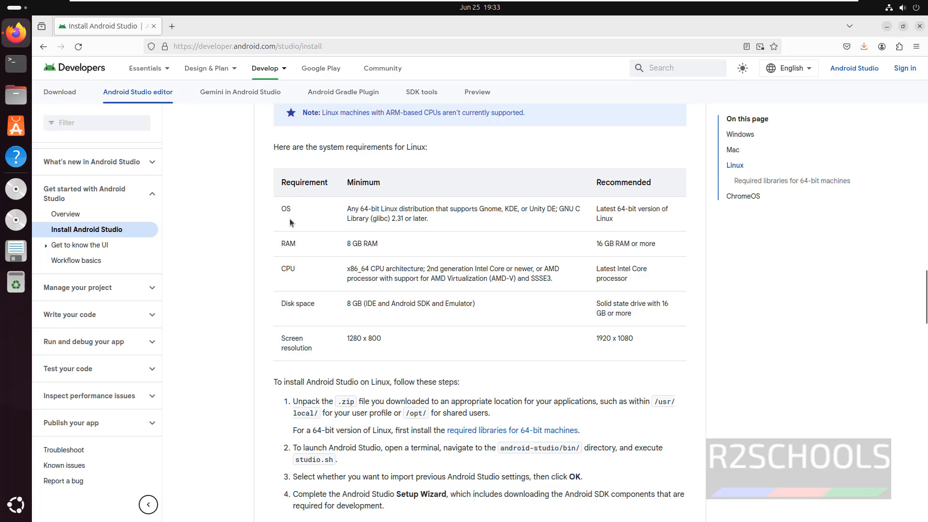
mouse_move(453, 213)
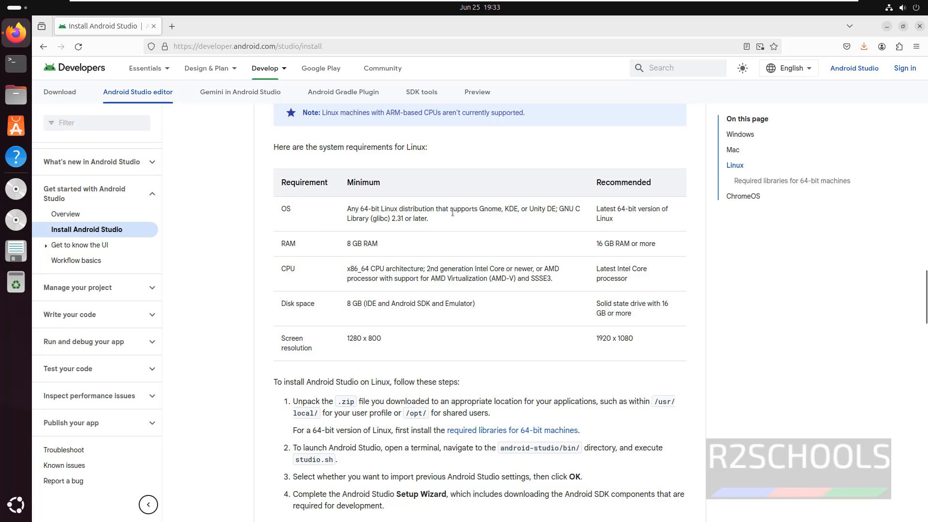
mouse_move(371, 240)
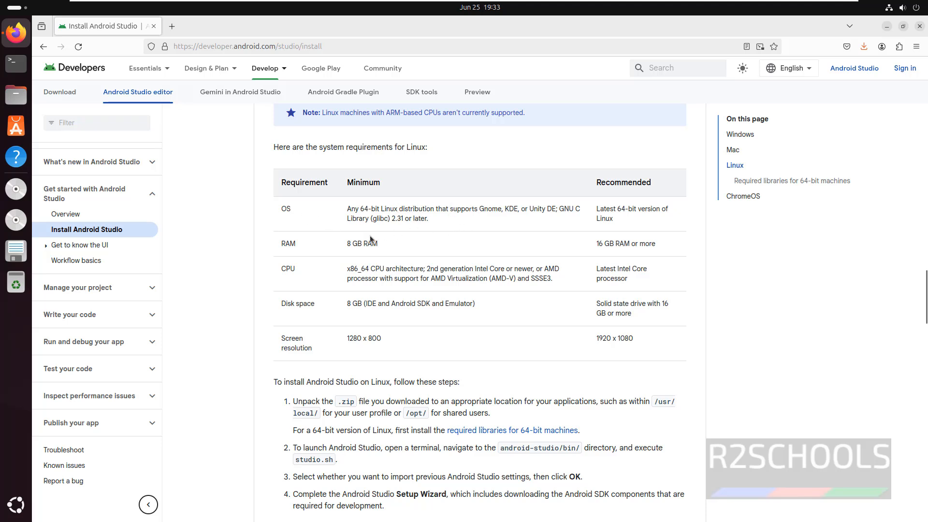
mouse_move(281, 274)
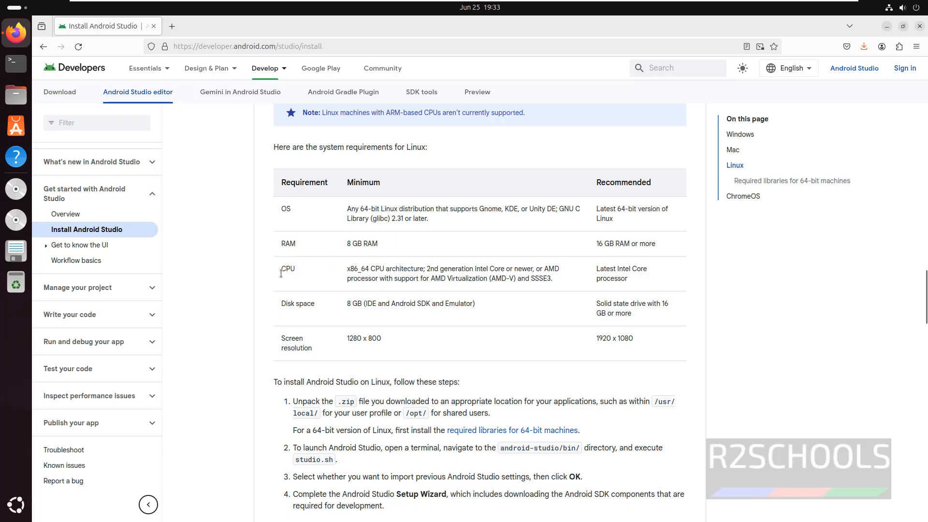
mouse_move(330, 355)
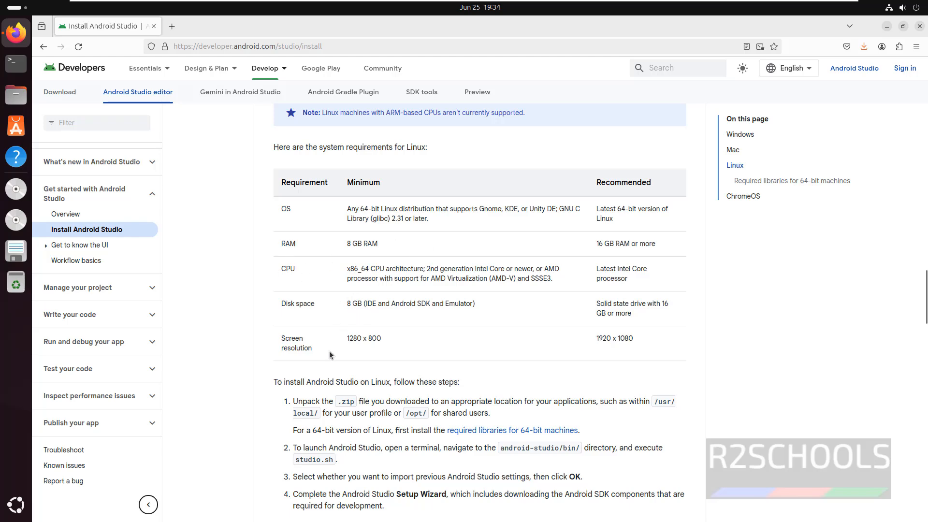
scroll("down", 3)
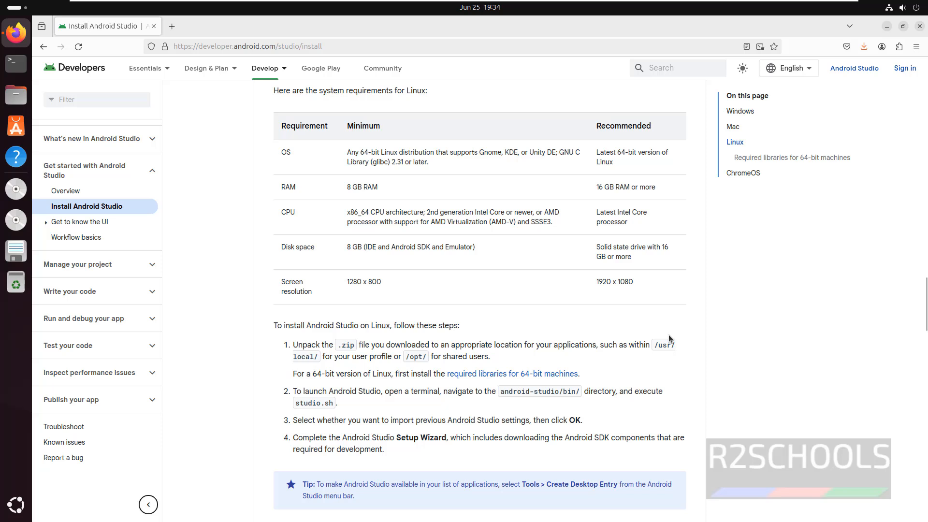
scroll("down", 3)
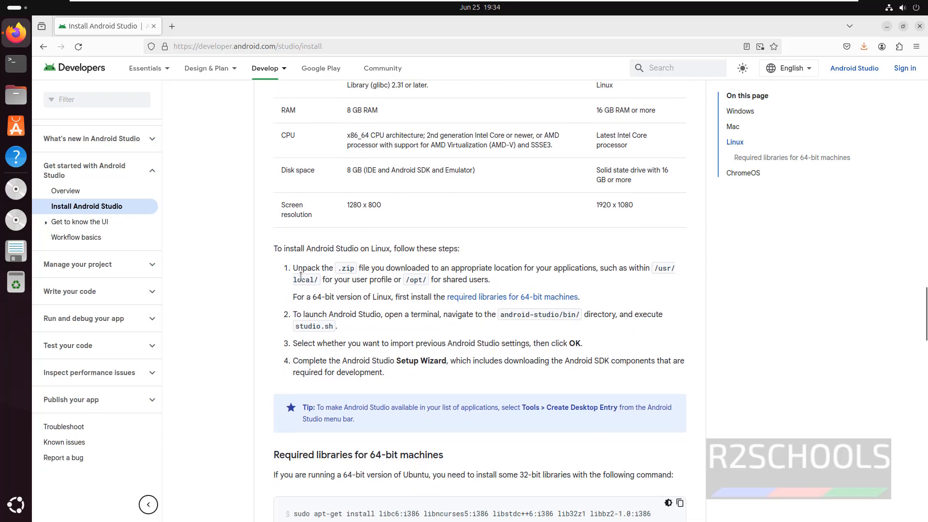
mouse_move(554, 260)
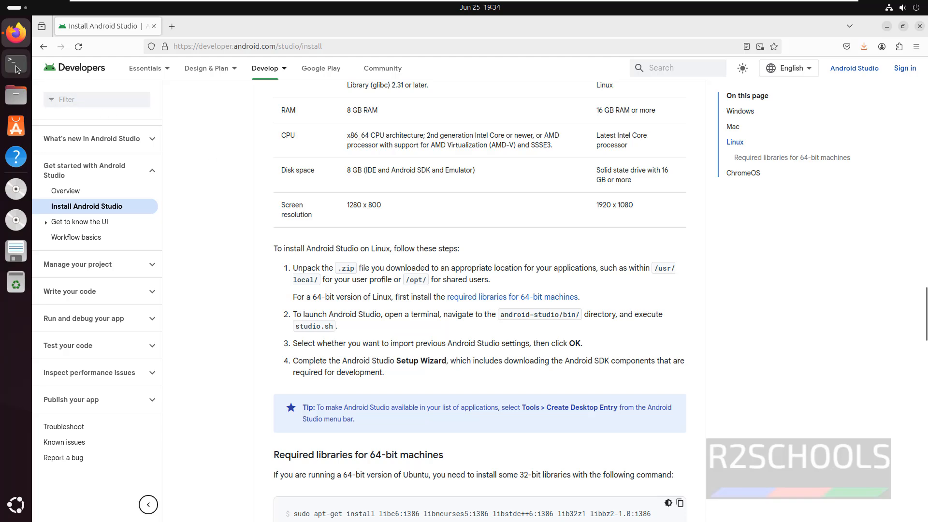
Step: In Terminal, extract android-studio-2024.1.1.11-linux.tar.gz in Downloads with tar -xvzf
left_click(16, 64)
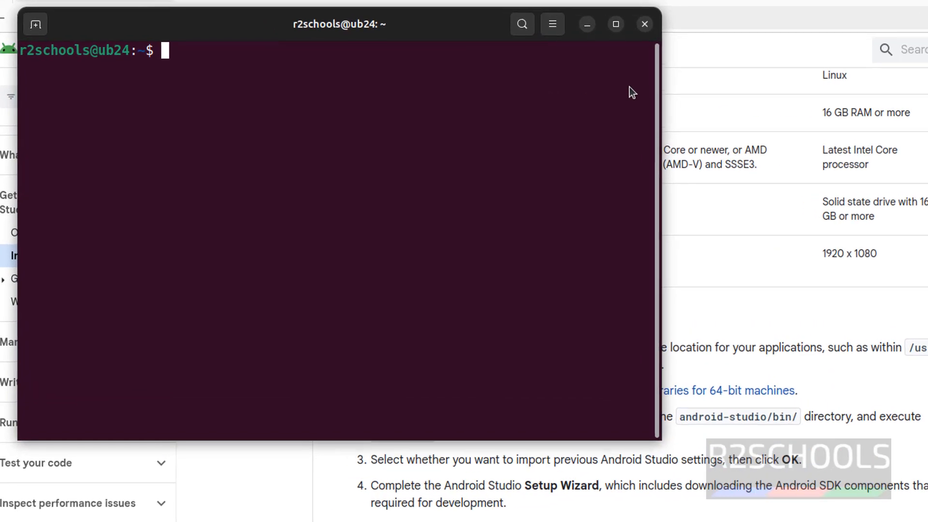
type("cd Downloads/")
type("tar")
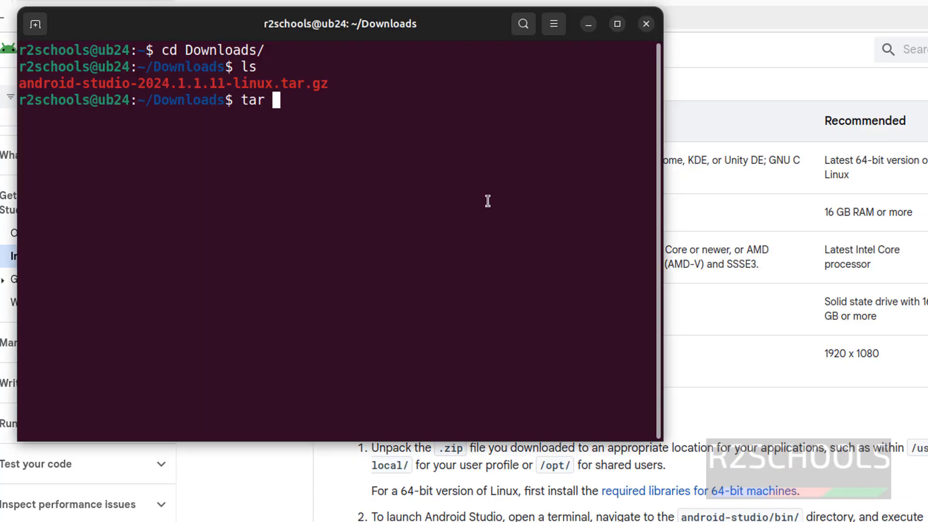
type("-x")
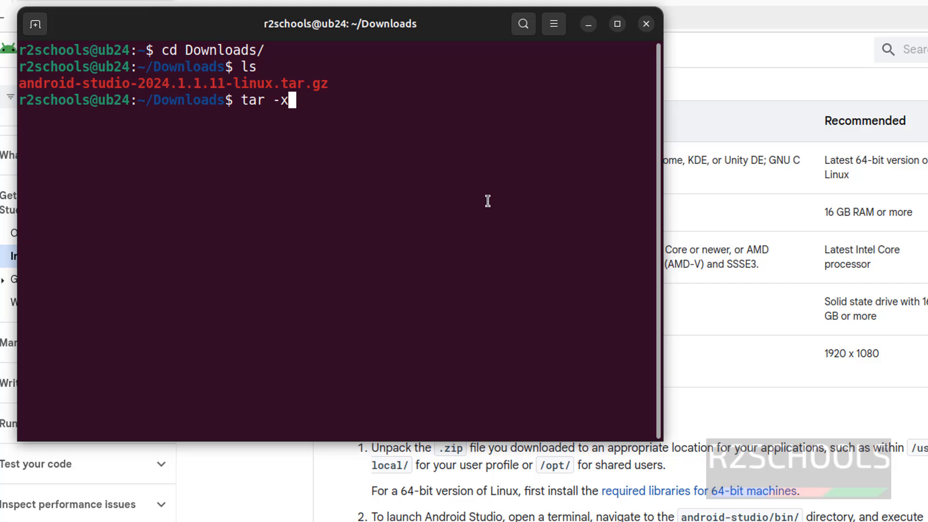
type("vzf")
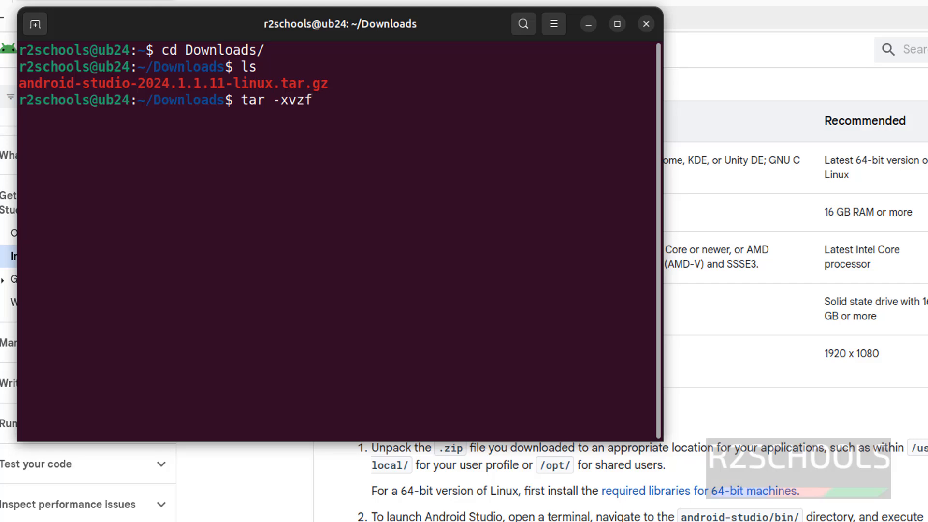
type("android-studio-2024.1.1.11-linux.tar.gz")
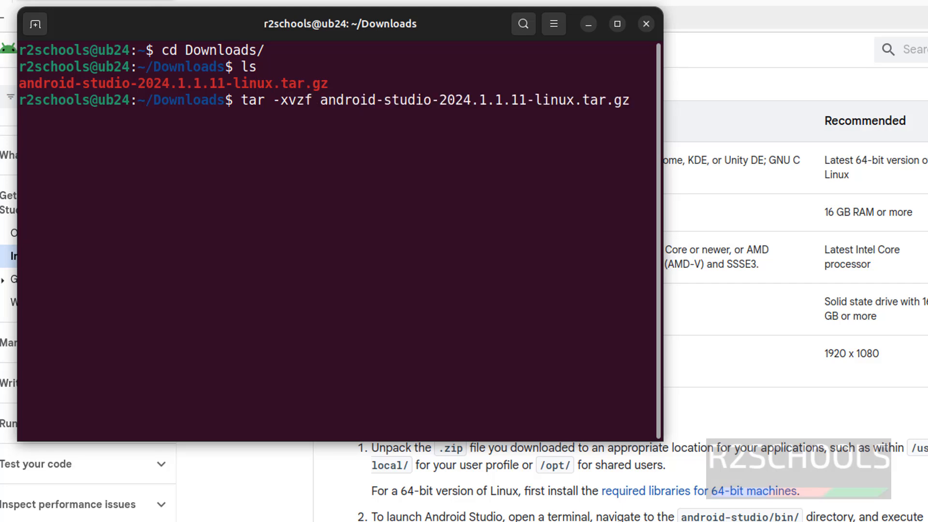
key("Return")
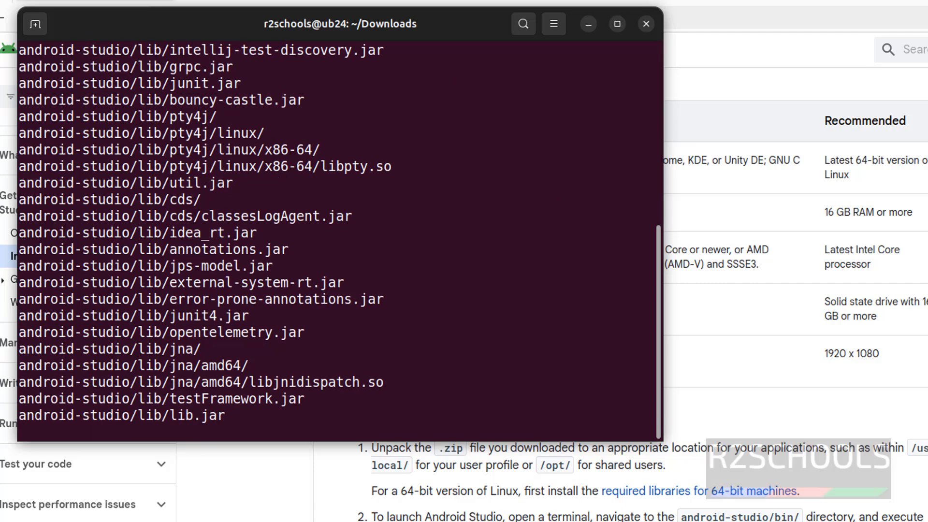
Step: Start changing into the newly created android-studio folder
scroll("down", 3)
type("ls")
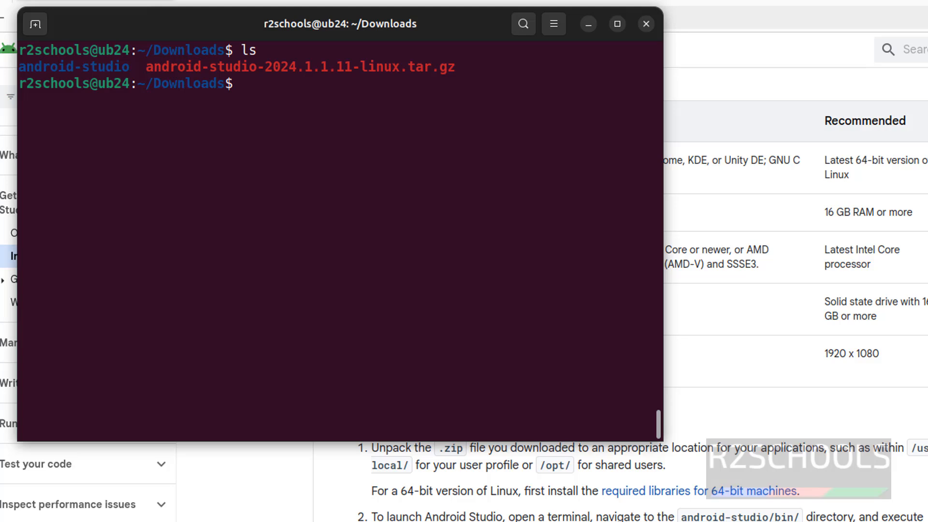
type("cd an")
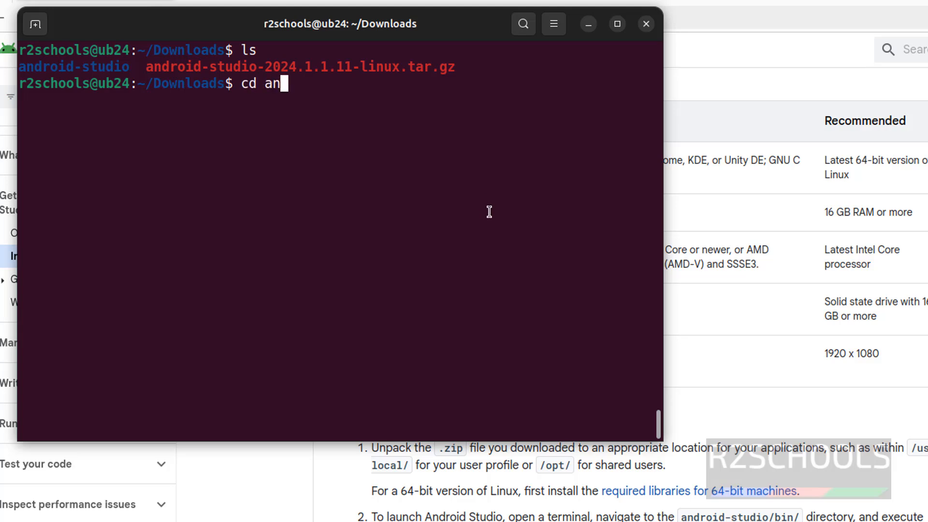
type("dri")
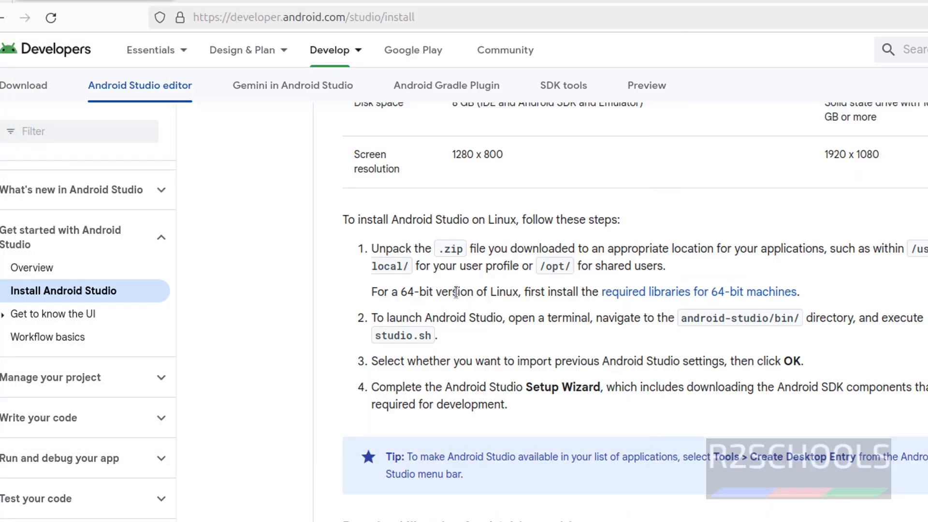
Step: Copy the sudo apt-get command for the 32-bit libraries required on 64-bit Linux
scroll("down", 3)
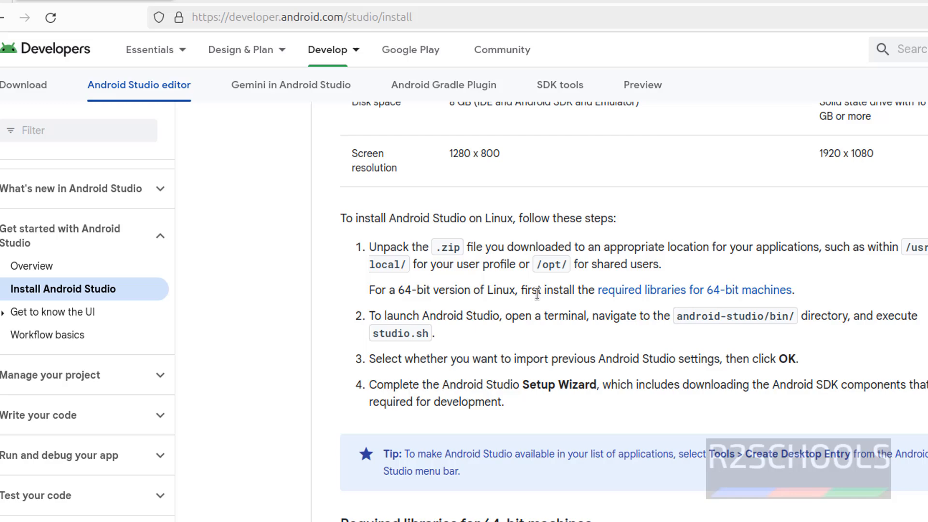
scroll("down", 3)
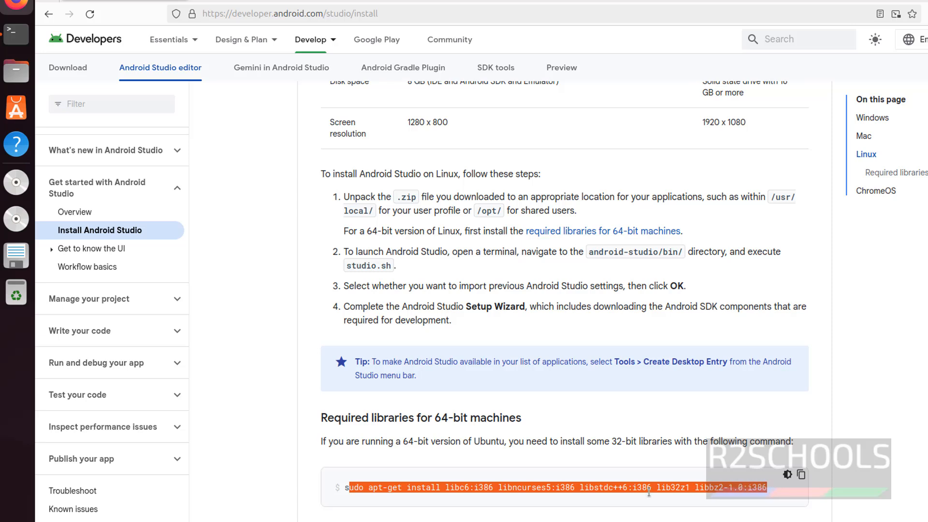
left_click(667, 488)
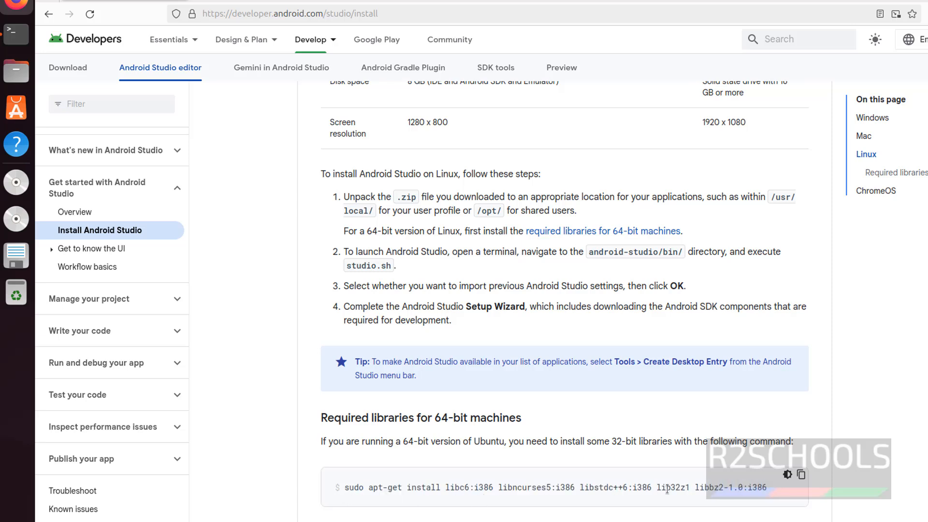
mouse_move(604, 354)
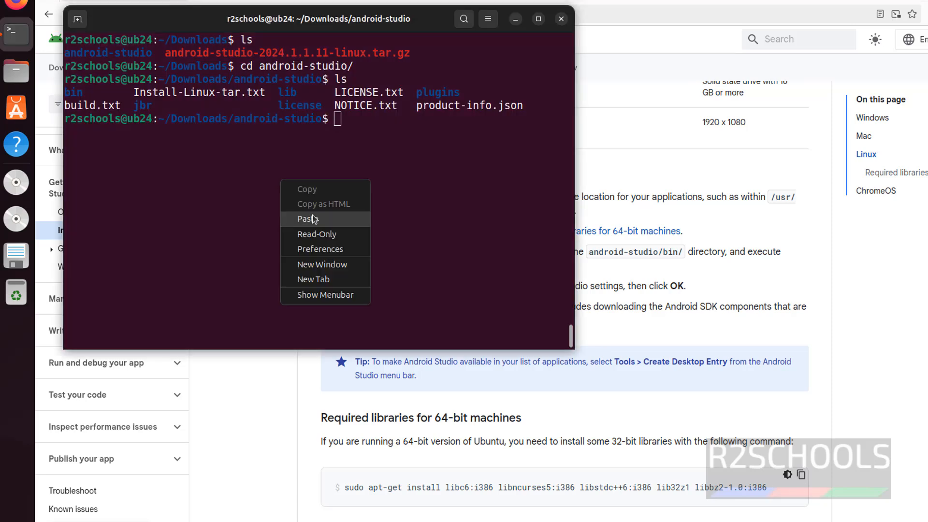
Step: Run the pasted apt-get library install command and move into the bin folder
left_click(308, 220)
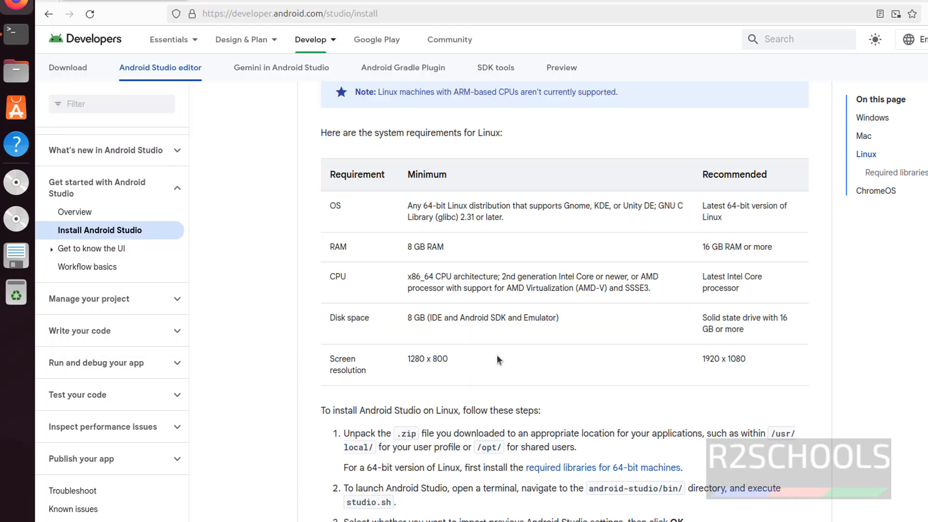
scroll("down", 3)
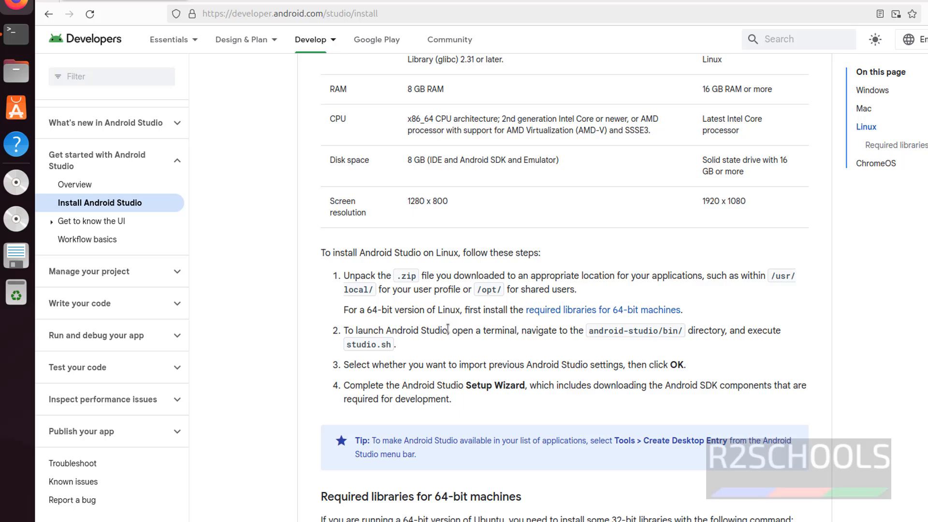
mouse_move(590, 343)
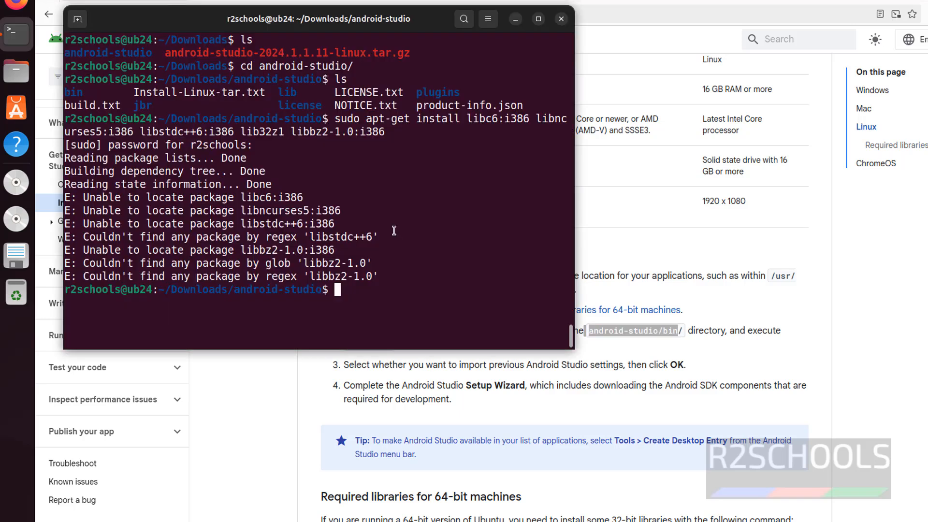
type("cd bin/")
type("ls")
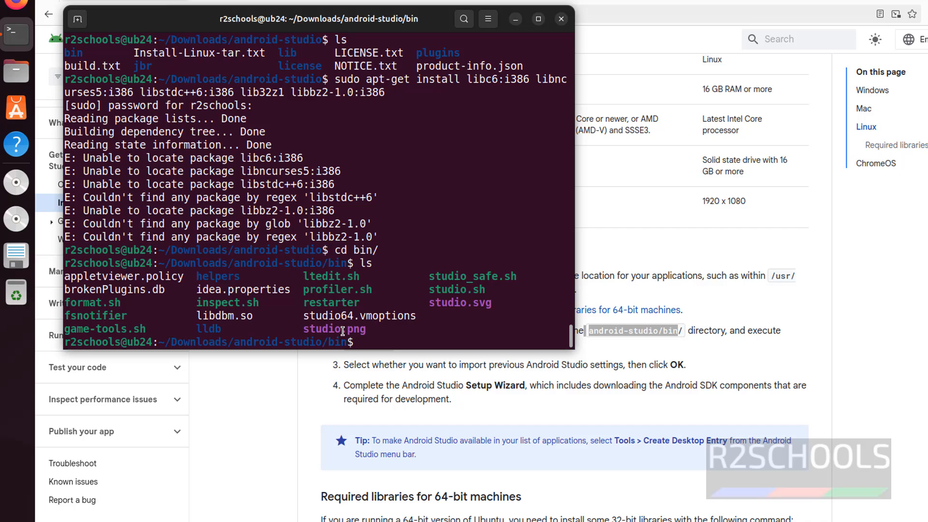
mouse_move(466, 290)
type("./")
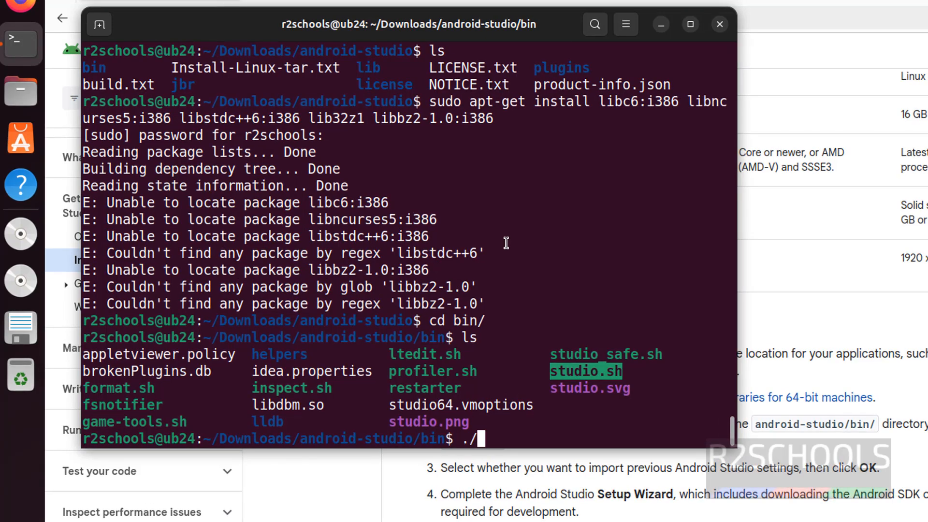
Step: Launch Android Studio by running ./studio.sh
type("stud")
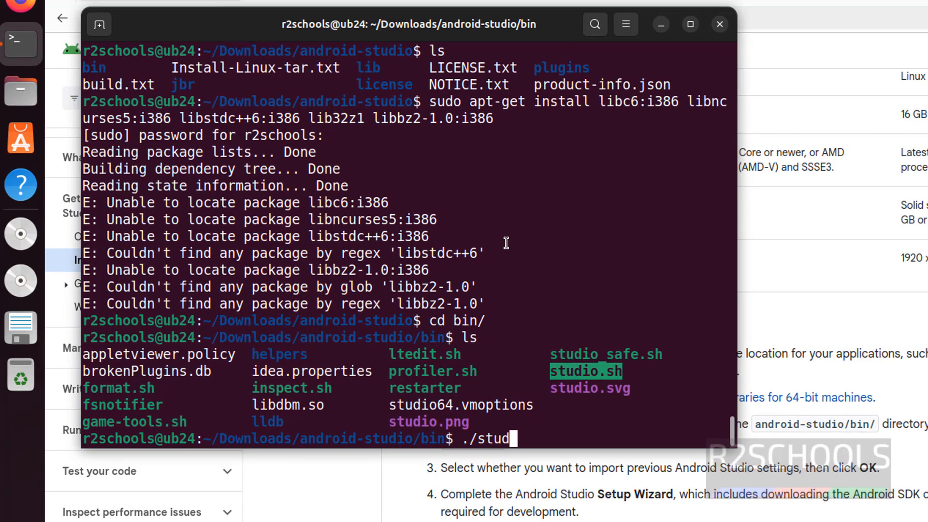
type("io.sh")
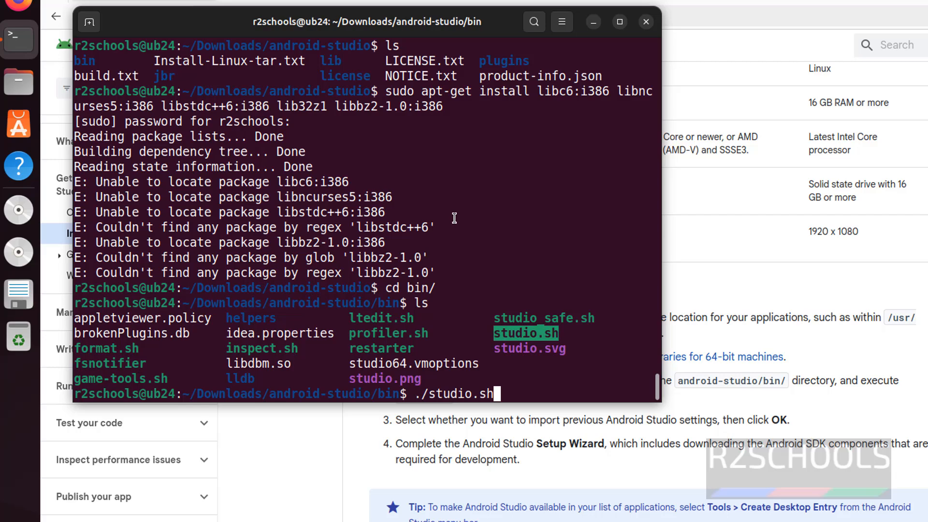
key("Return")
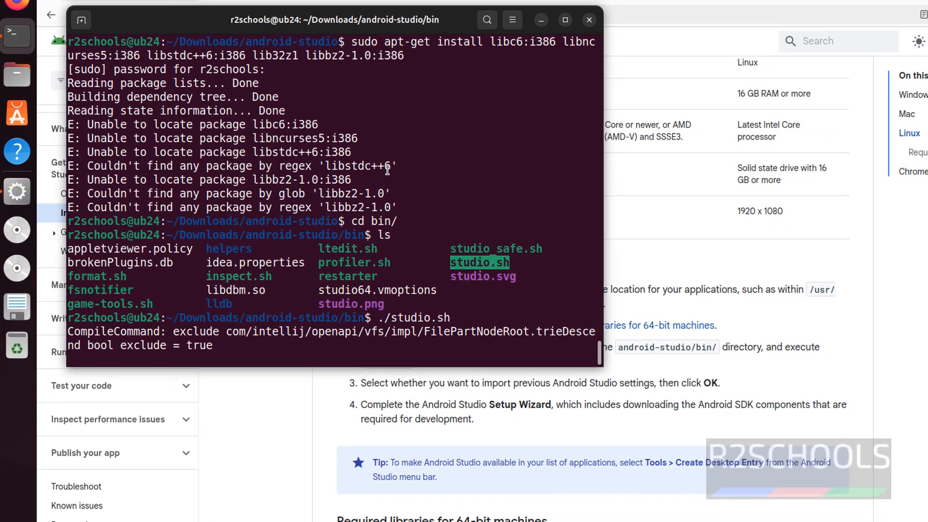
key("Return")
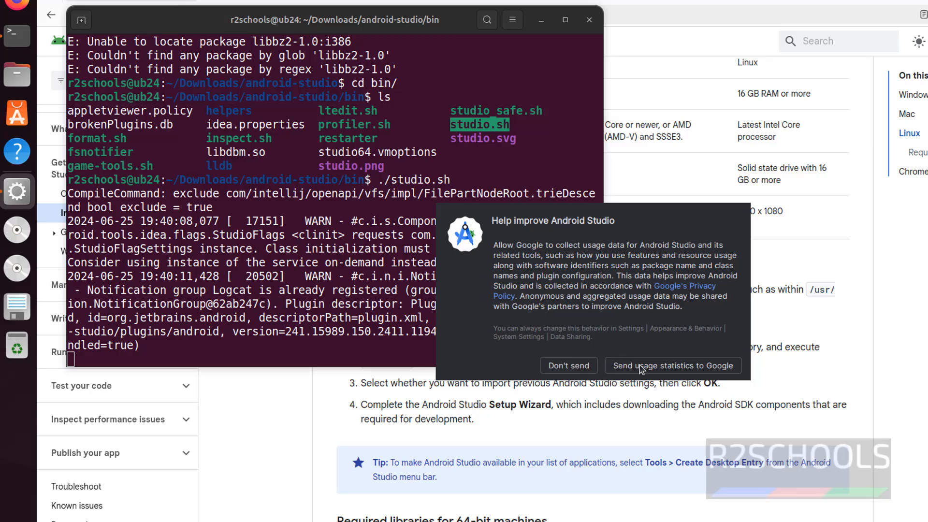
mouse_move(644, 373)
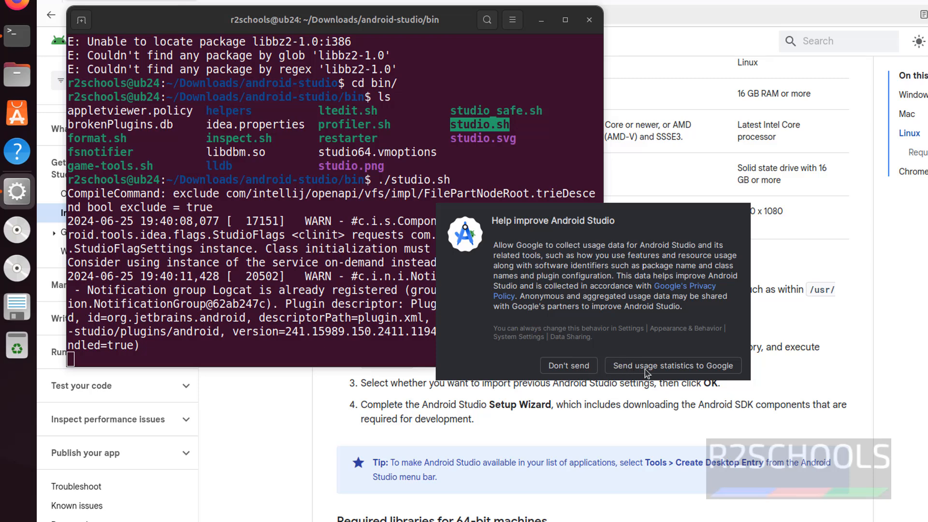
mouse_move(629, 371)
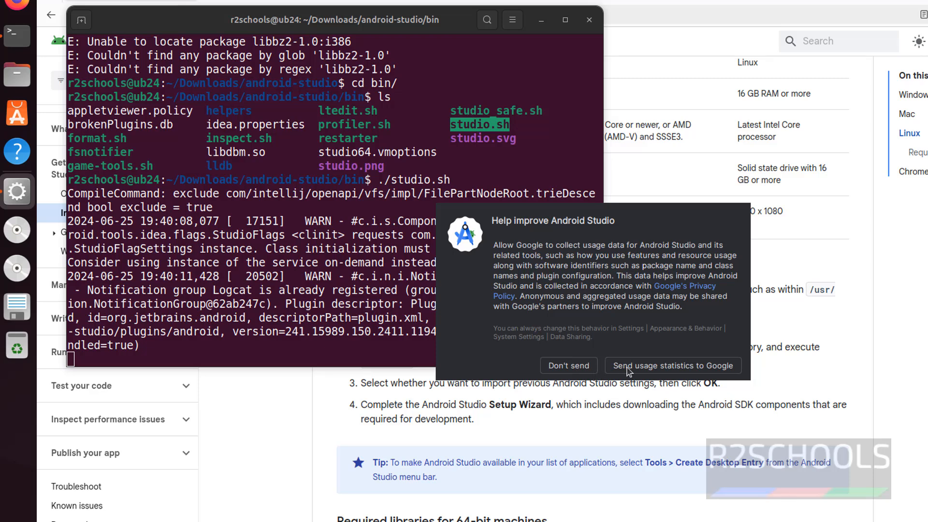
mouse_move(597, 379)
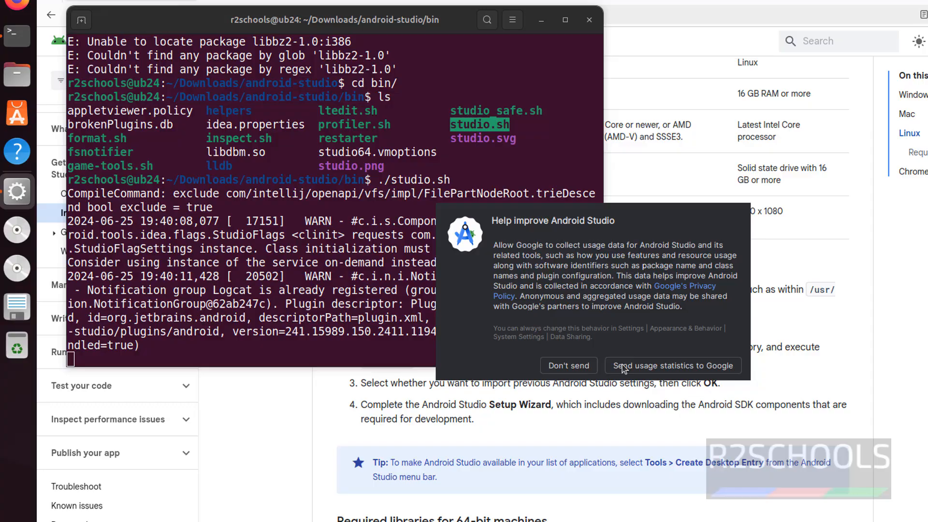
Step: Choose 'Send usage statistics to Google' so the setup wizard starts
left_click(568, 365)
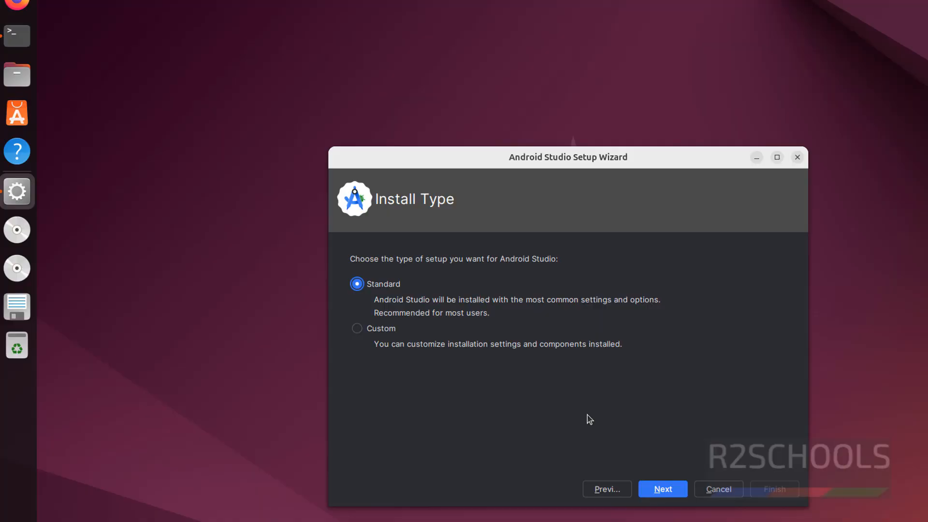
mouse_move(383, 318)
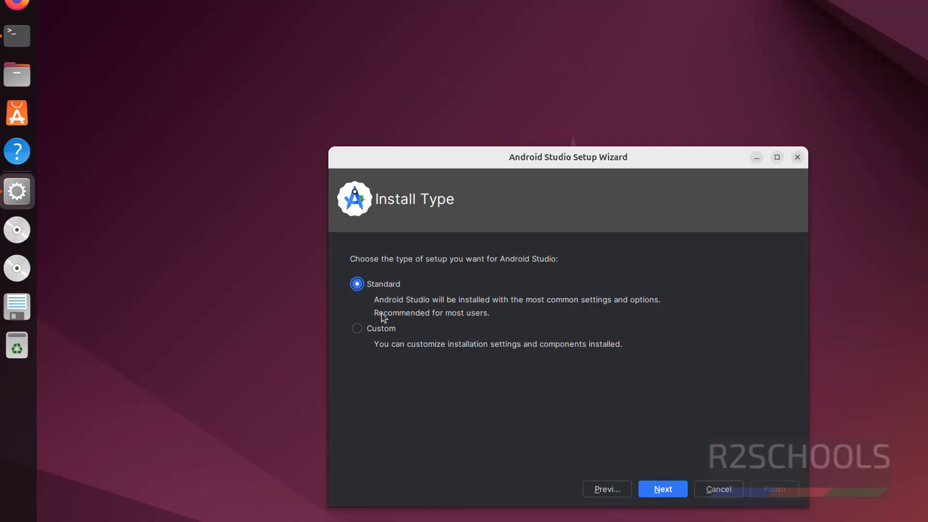
mouse_move(421, 271)
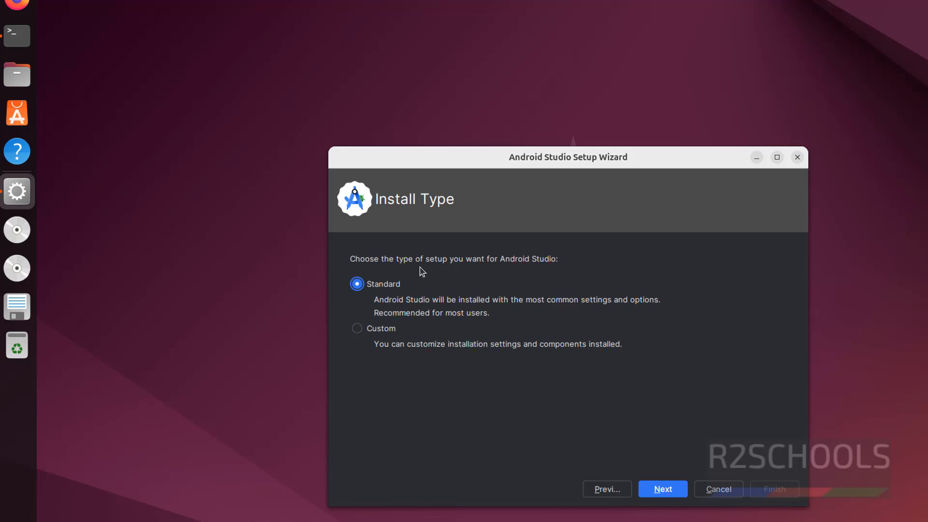
mouse_move(519, 272)
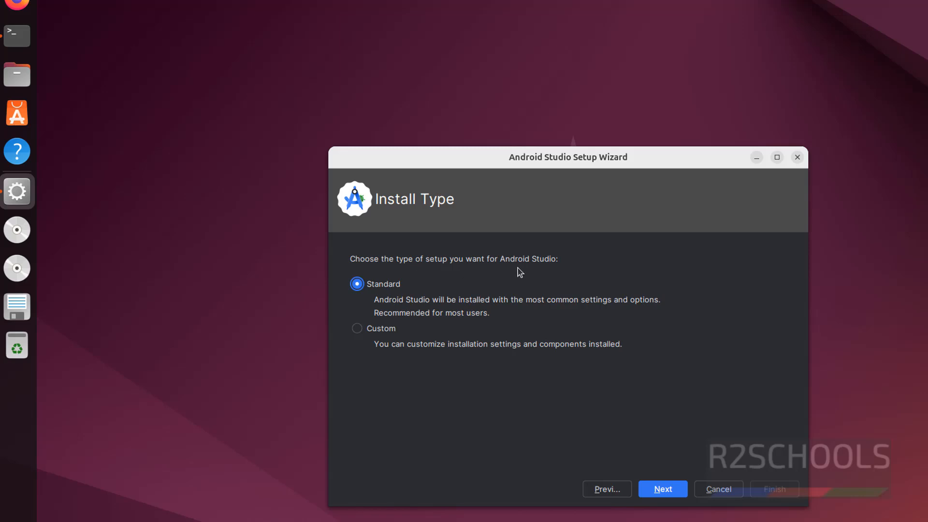
mouse_move(386, 331)
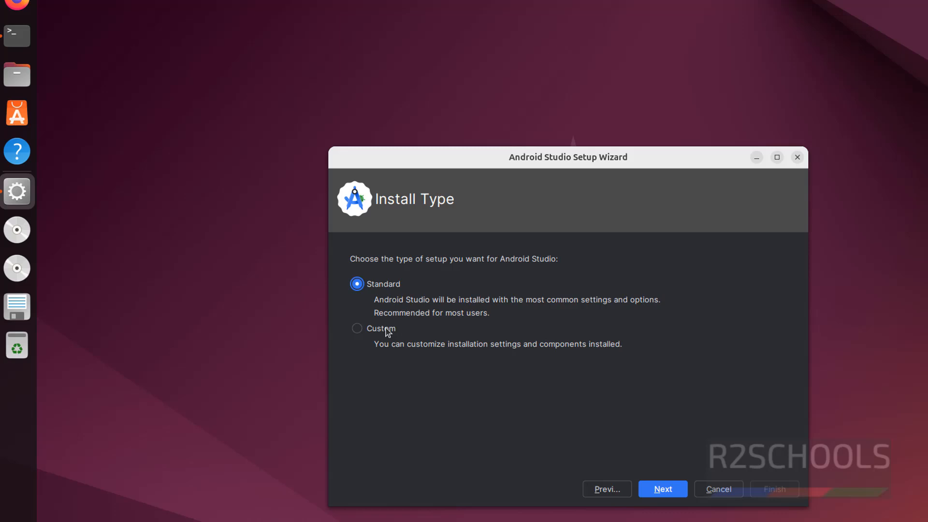
Step: Accept the Standard setup's 2.04 GB settings and emulator notice to begin downloading SDK components
left_click(662, 489)
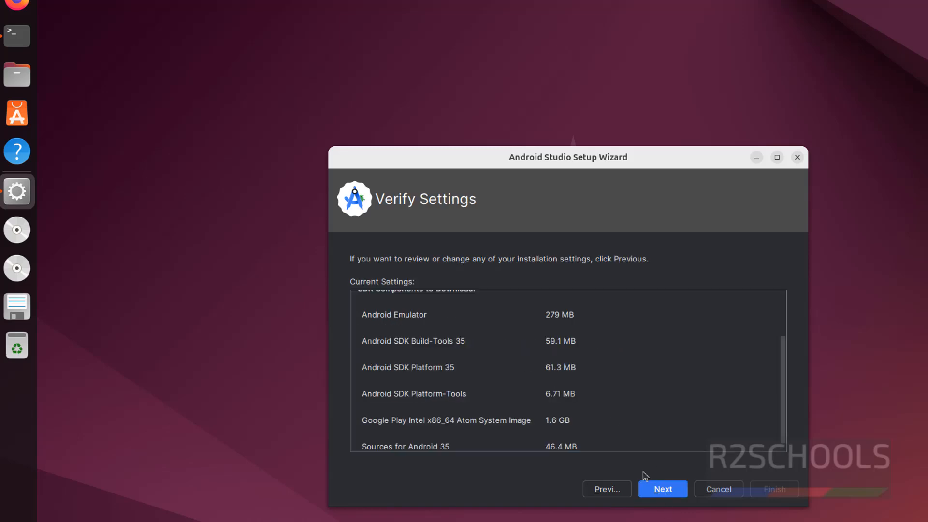
scroll("up", 3)
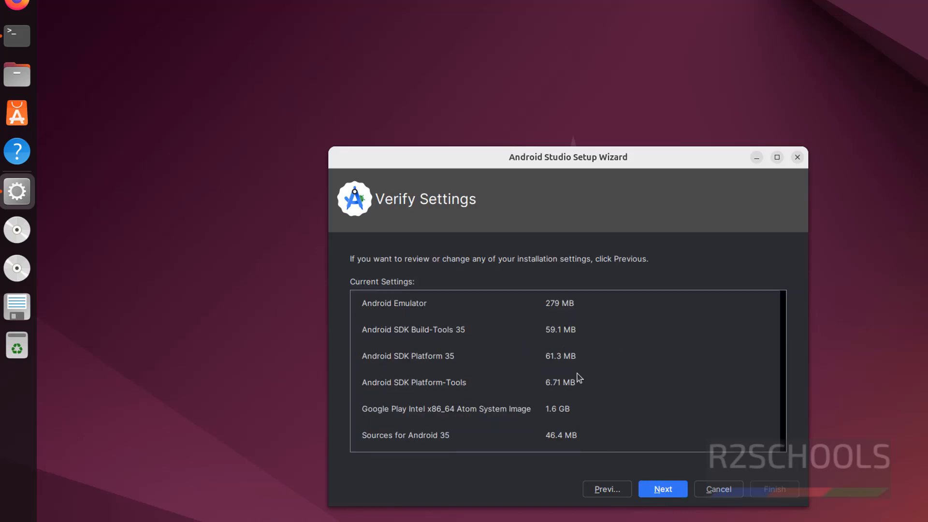
scroll("up", 3)
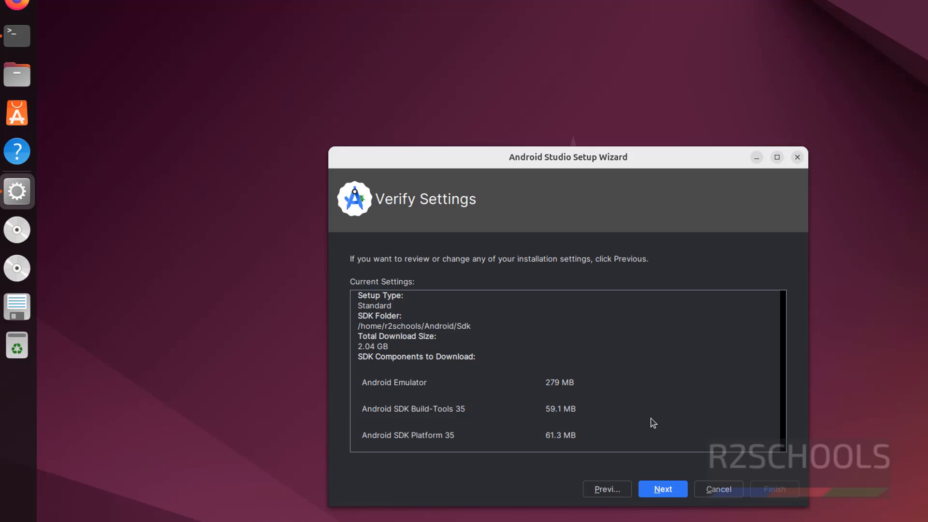
left_click(661, 489)
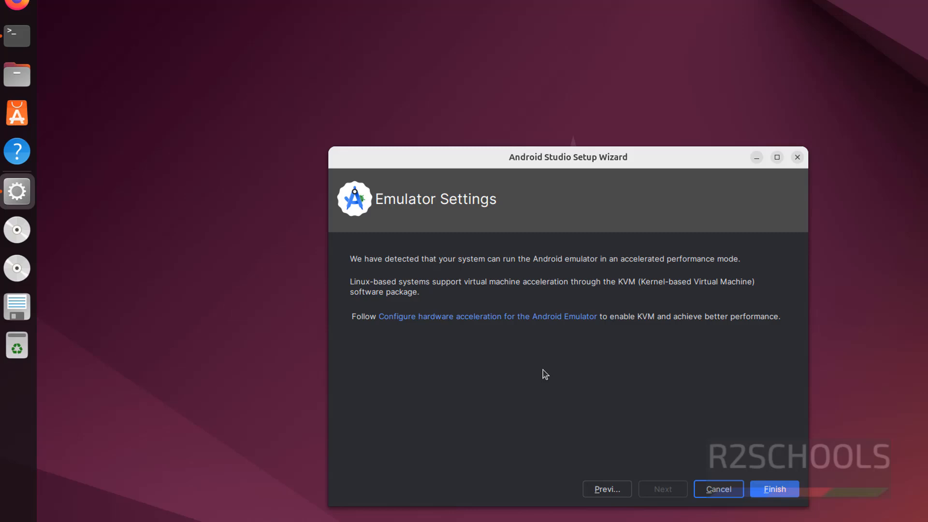
left_click(773, 490)
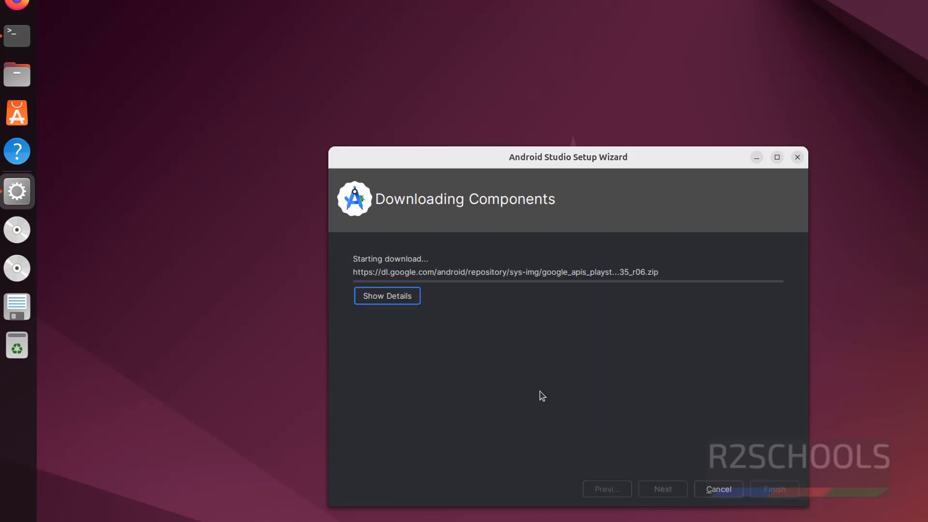
mouse_move(448, 360)
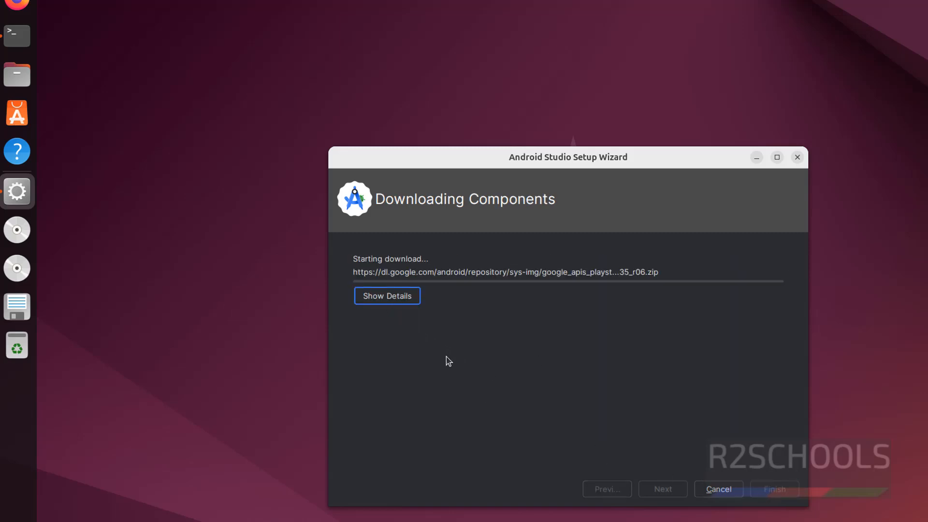
mouse_move(611, 328)
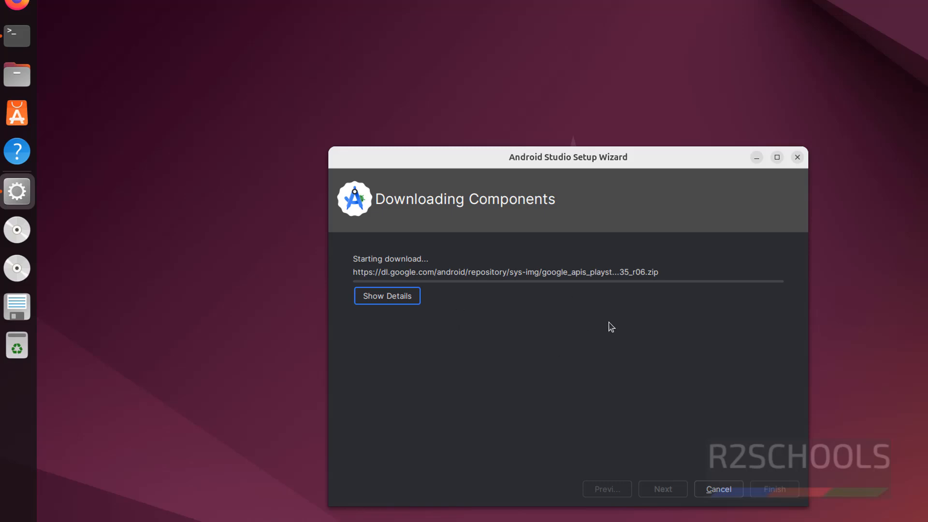
mouse_move(434, 357)
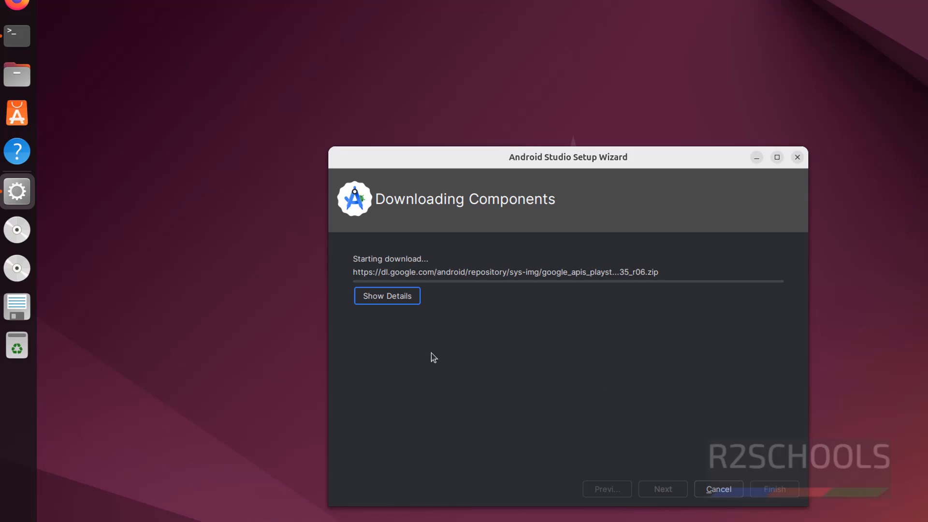
mouse_move(419, 313)
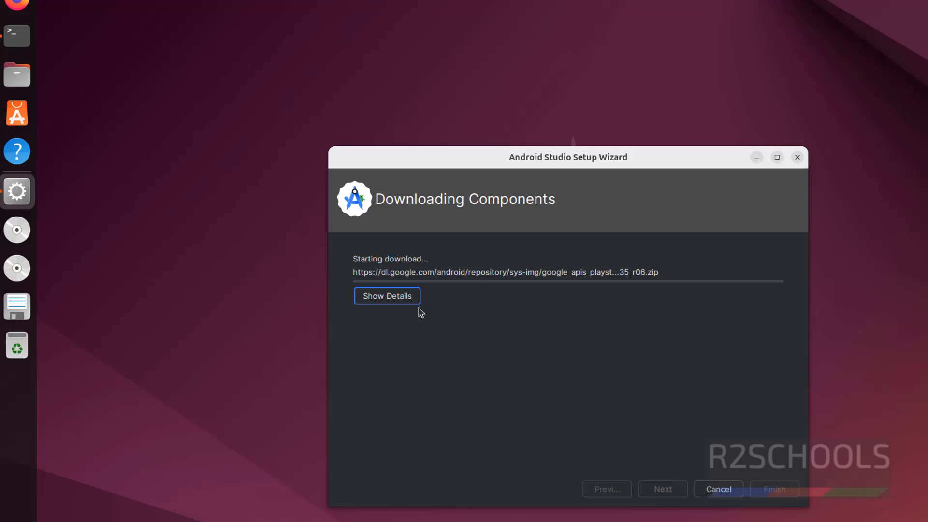
mouse_move(497, 340)
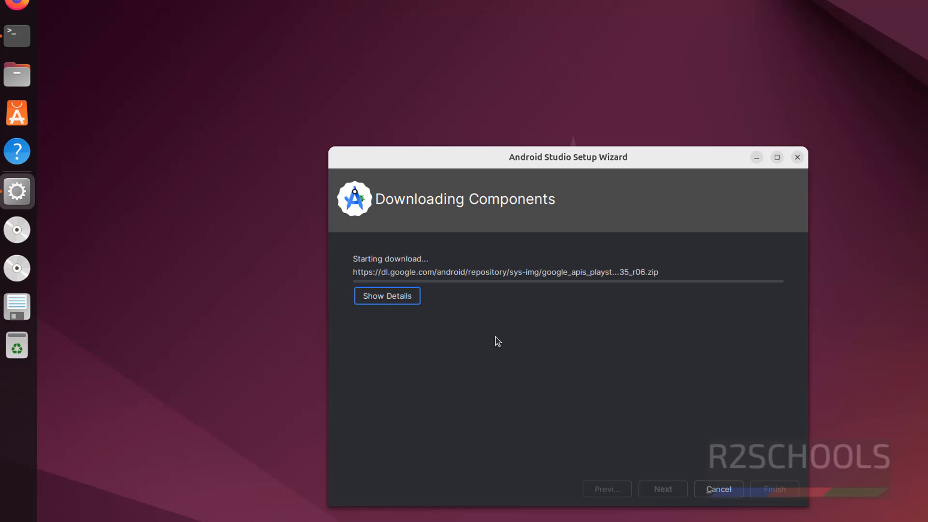
Step: View the install log, then finish the wizard to reach the Welcome to Android Studio screen
left_click(386, 295)
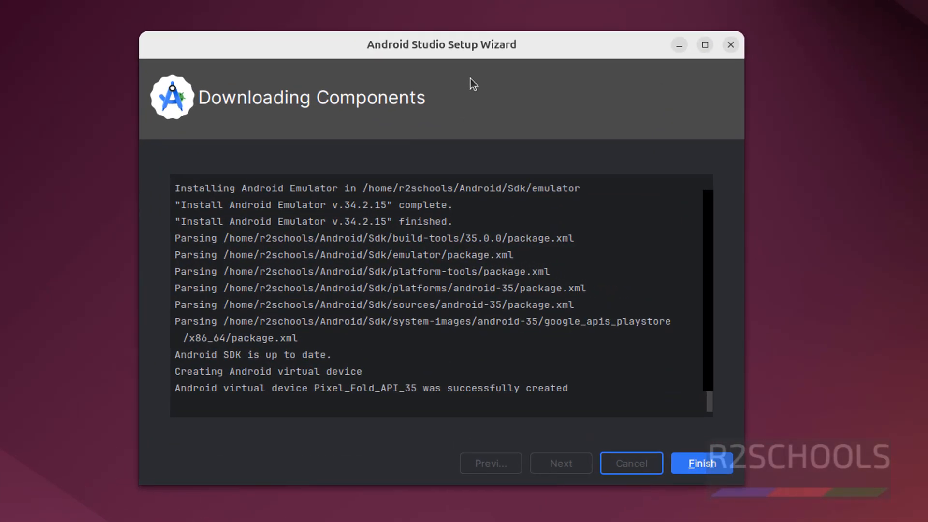
mouse_move(190, 407)
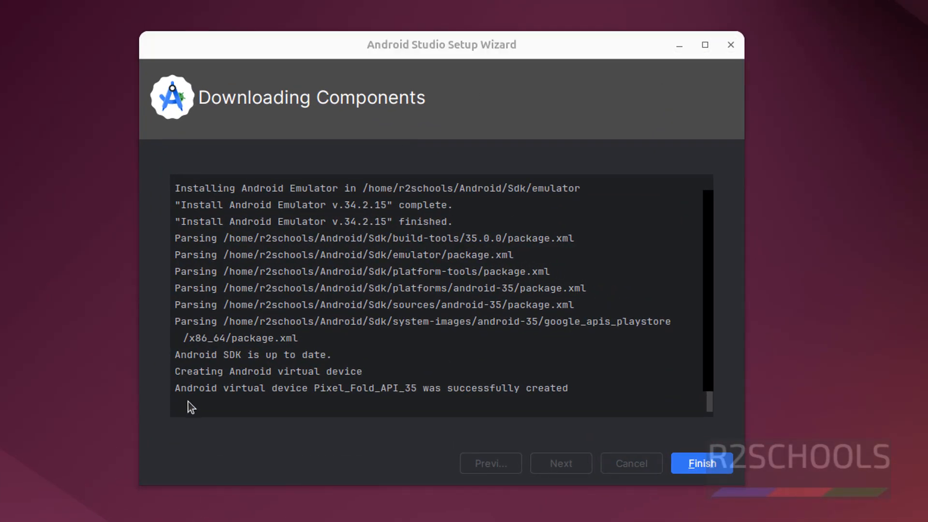
mouse_move(381, 361)
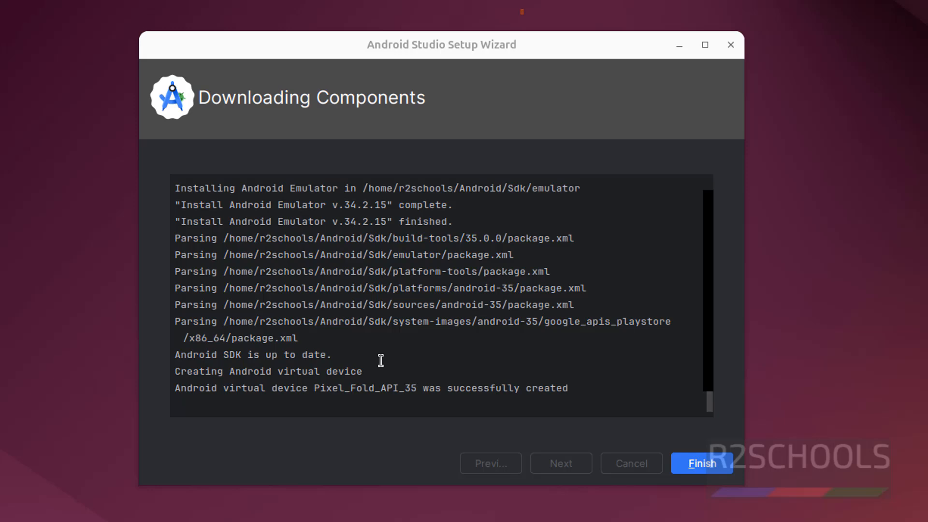
mouse_move(194, 366)
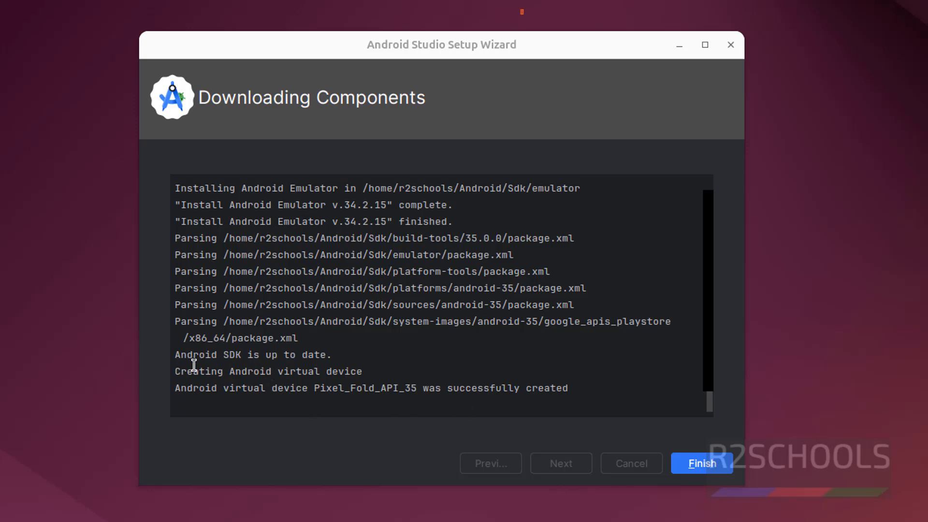
mouse_move(287, 354)
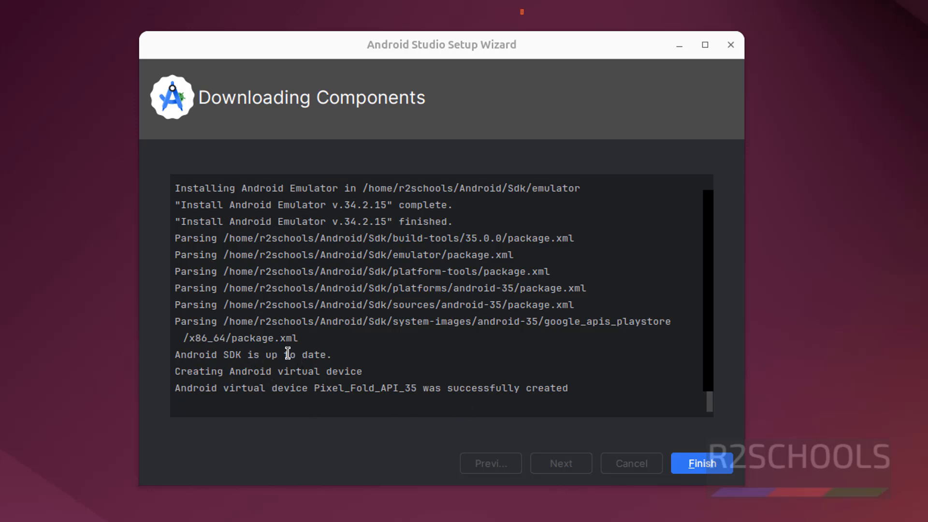
left_click(701, 463)
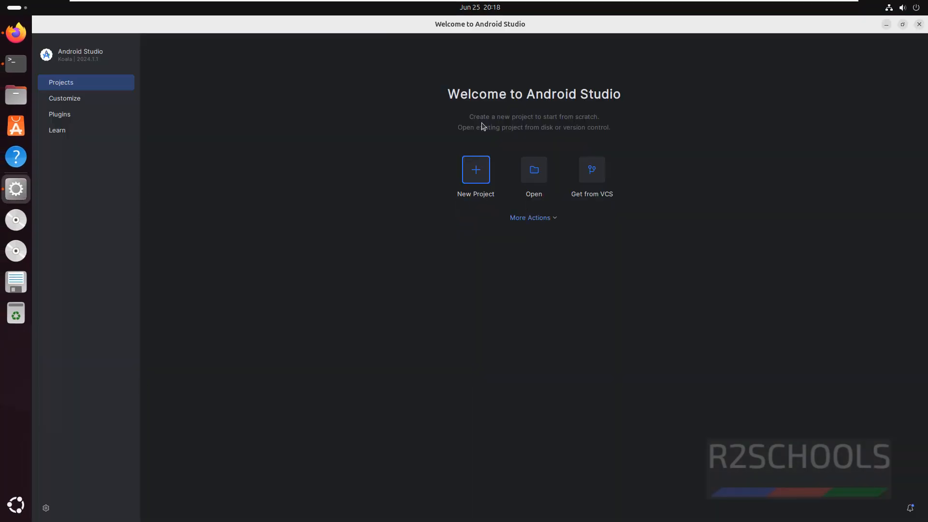
mouse_move(362, 272)
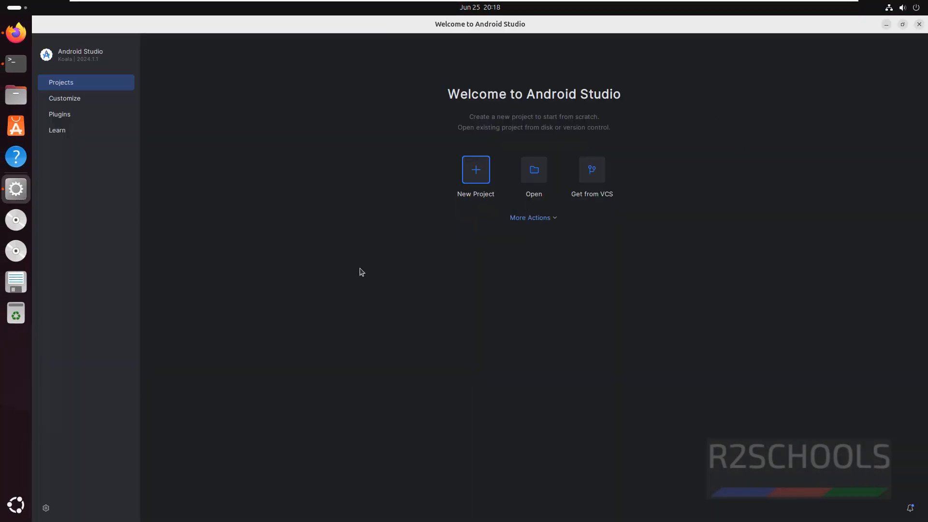
mouse_move(476, 173)
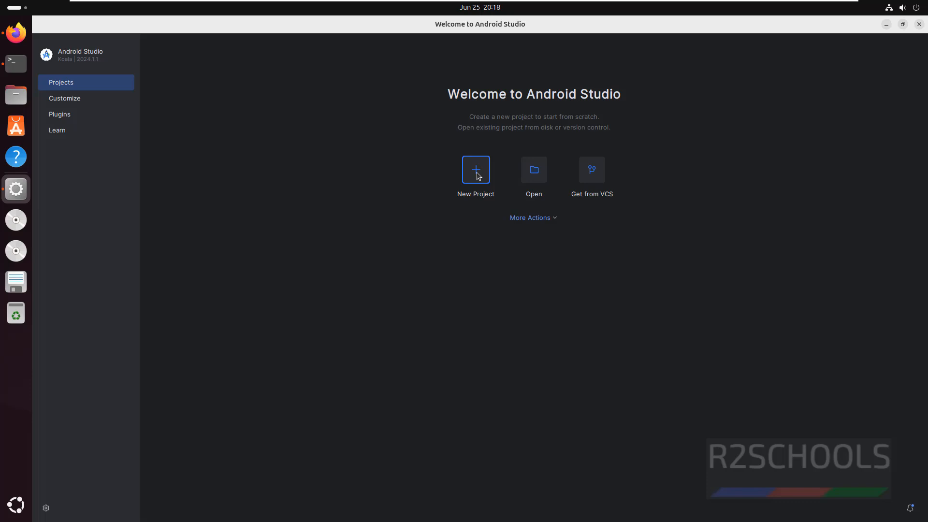
mouse_move(543, 172)
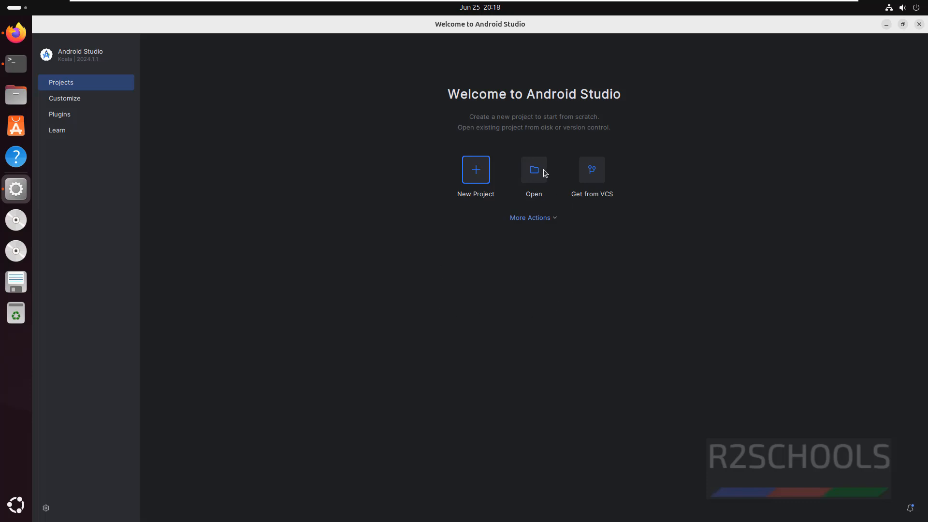
mouse_move(578, 213)
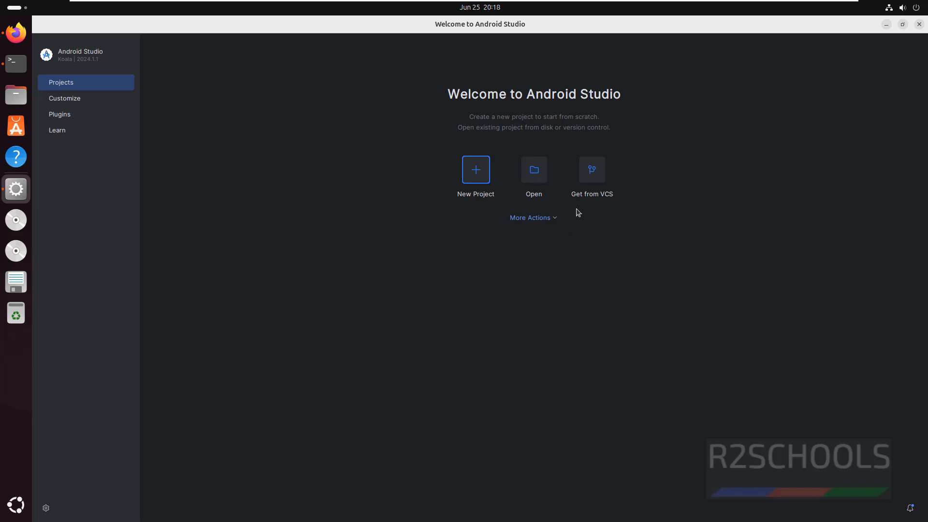
mouse_move(644, 178)
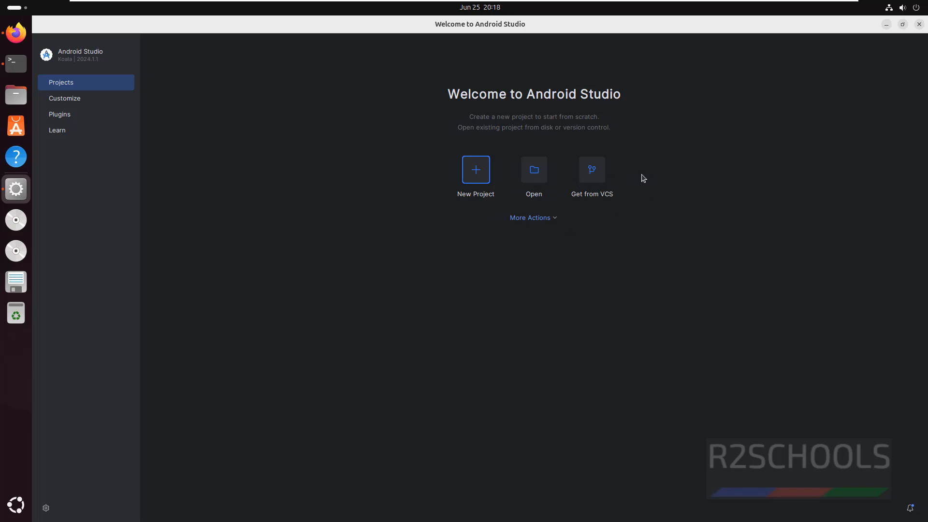
mouse_move(623, 172)
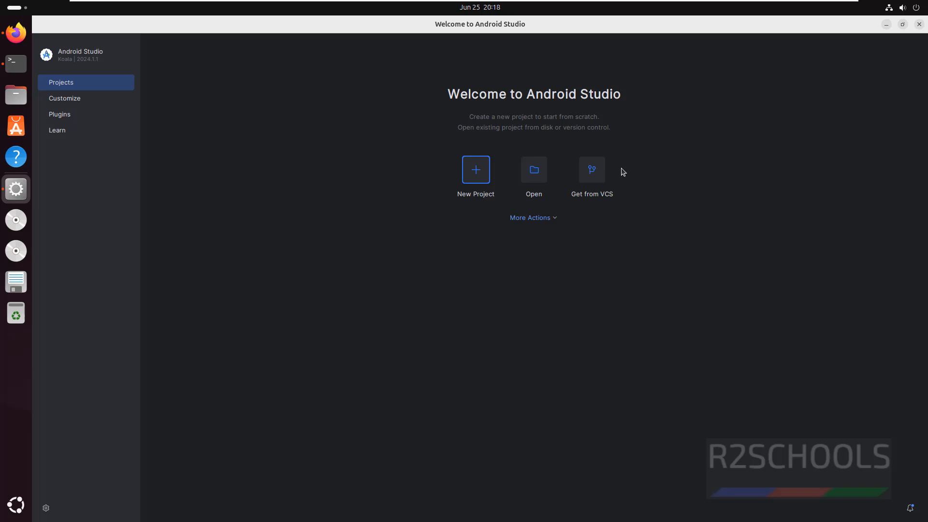
mouse_move(479, 209)
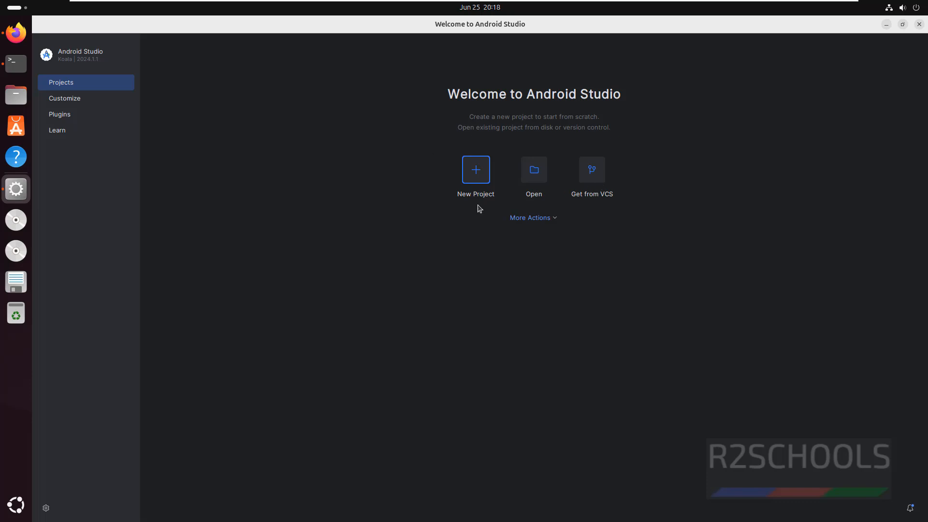
mouse_move(677, 126)
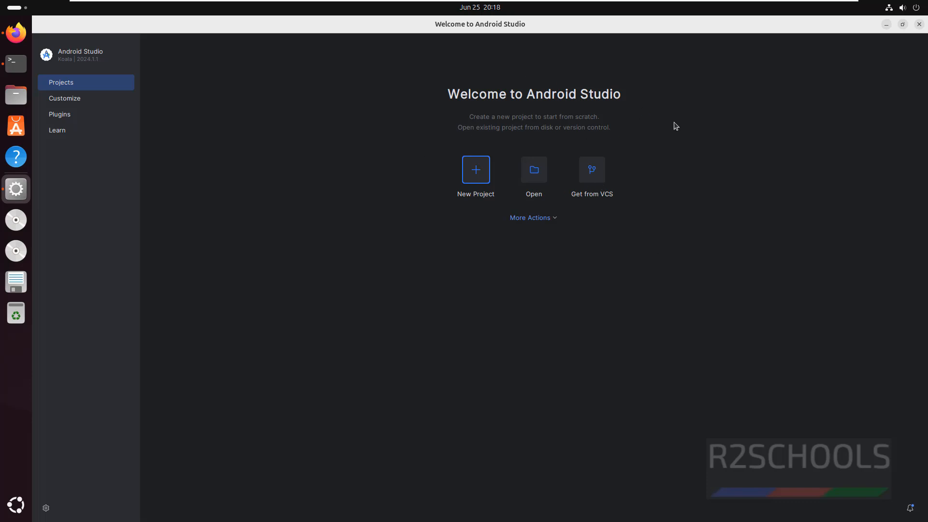
Step: Start a New Project from the Welcome screen, showing the Phone and Tablet templates
left_click(476, 170)
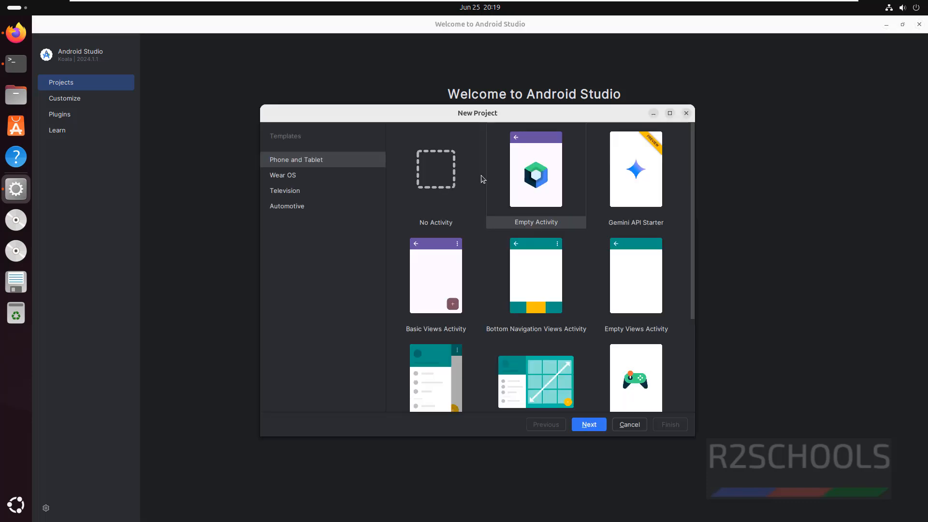
mouse_move(594, 371)
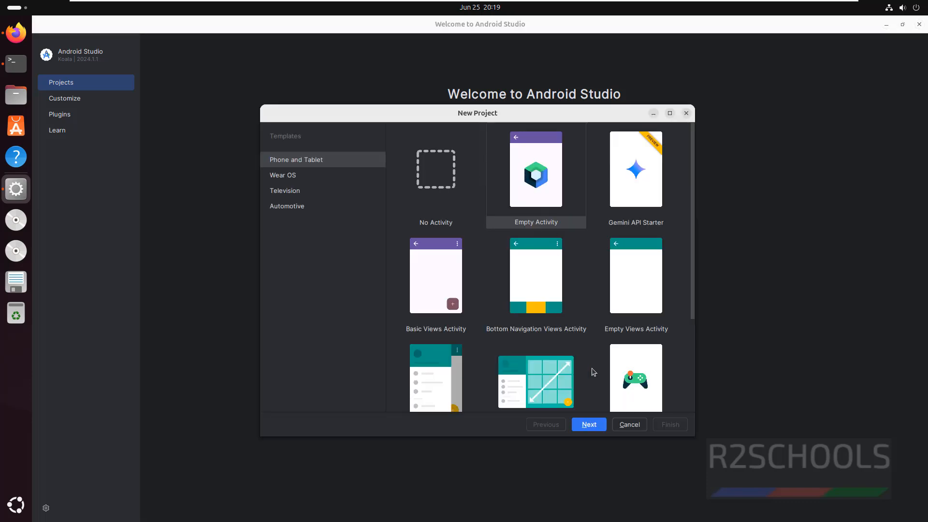
mouse_move(547, 225)
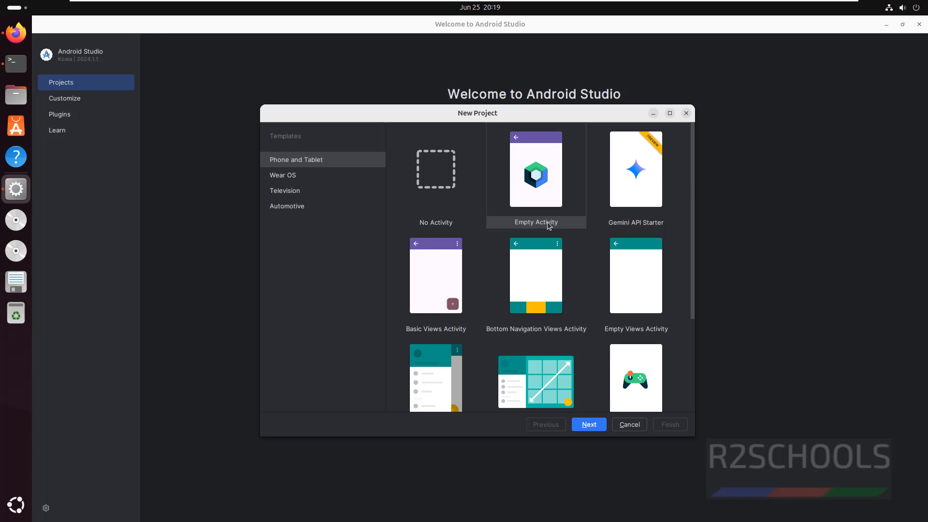
mouse_move(406, 189)
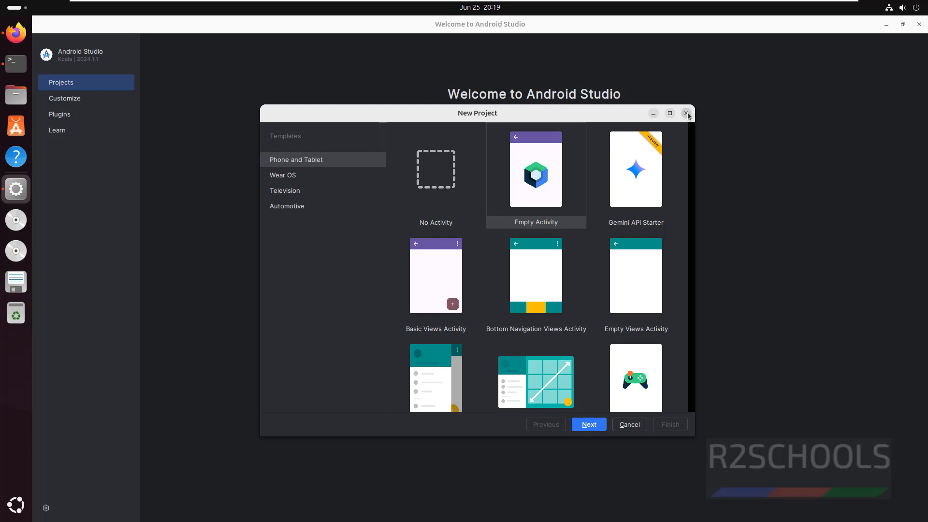
Step: Close the New Project dialog to return to the Welcome to Android Studio screen
left_click(686, 114)
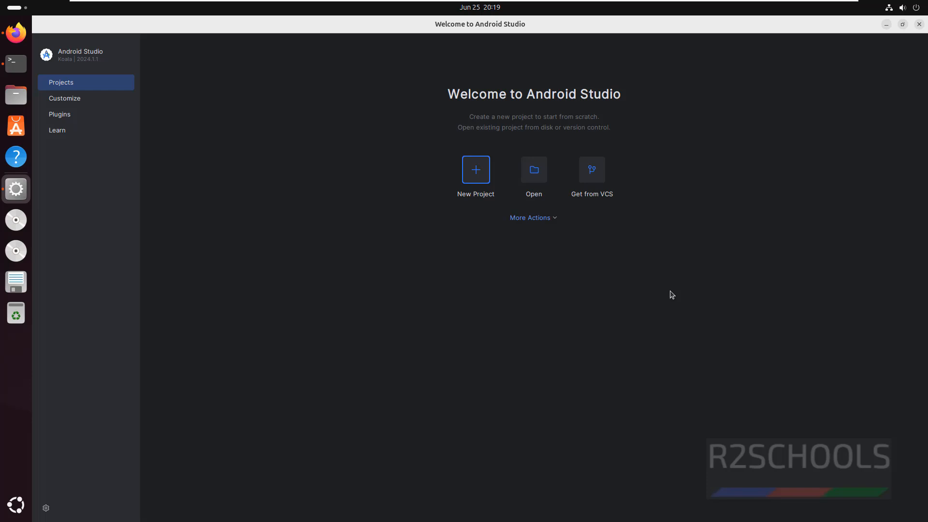